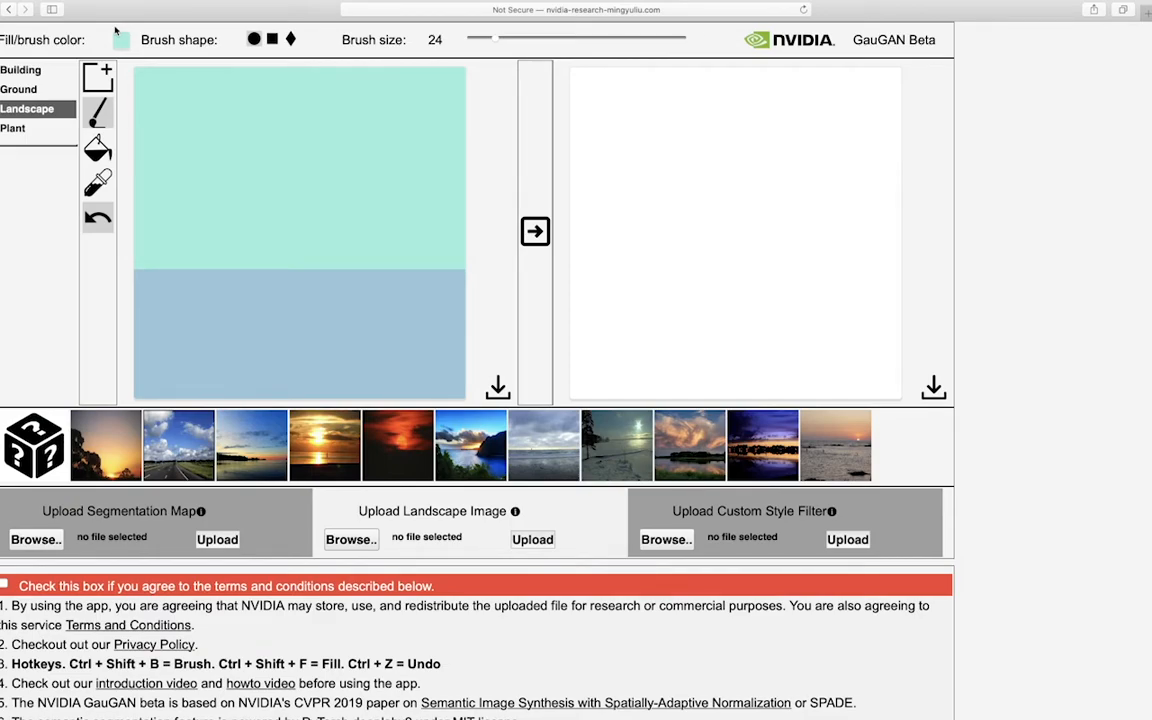
pyautogui.moveTo(688, 122)
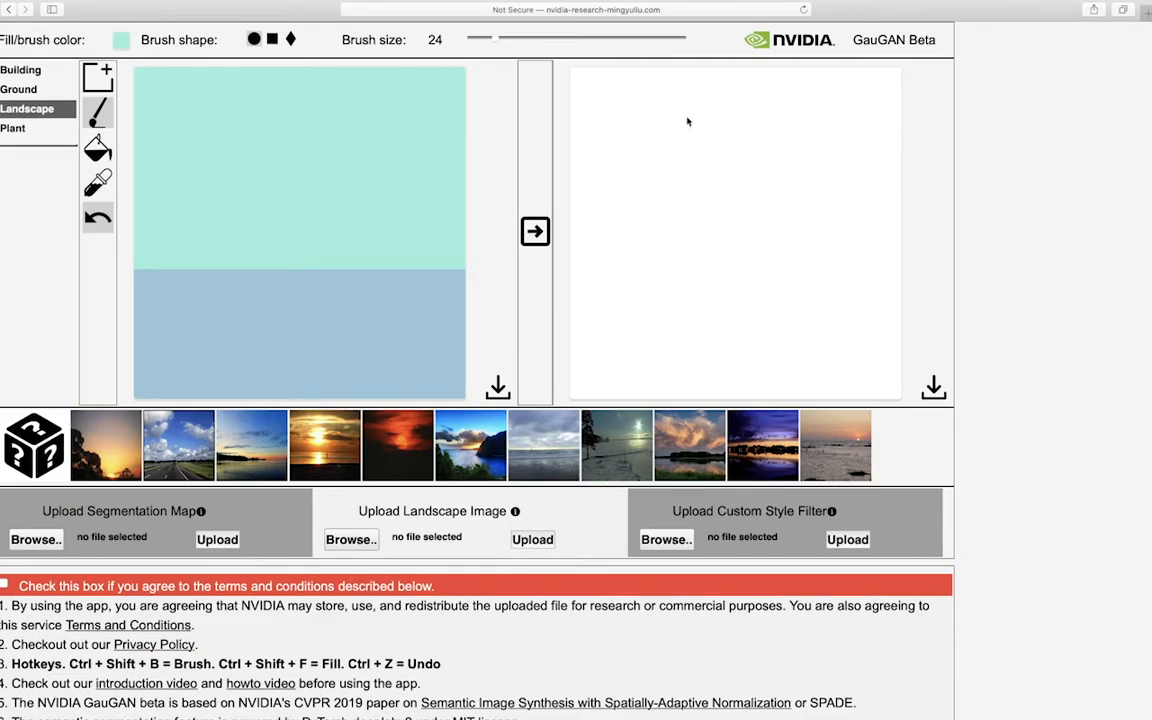
pyautogui.moveTo(268, 200)
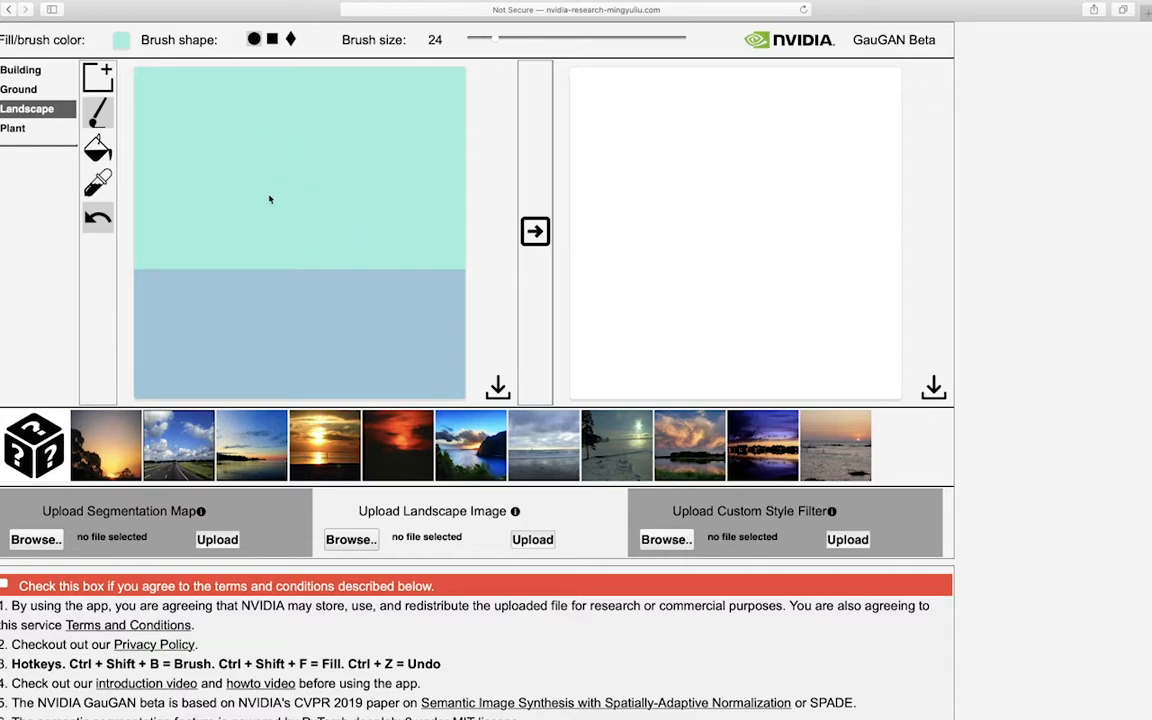
pyautogui.moveTo(244, 296)
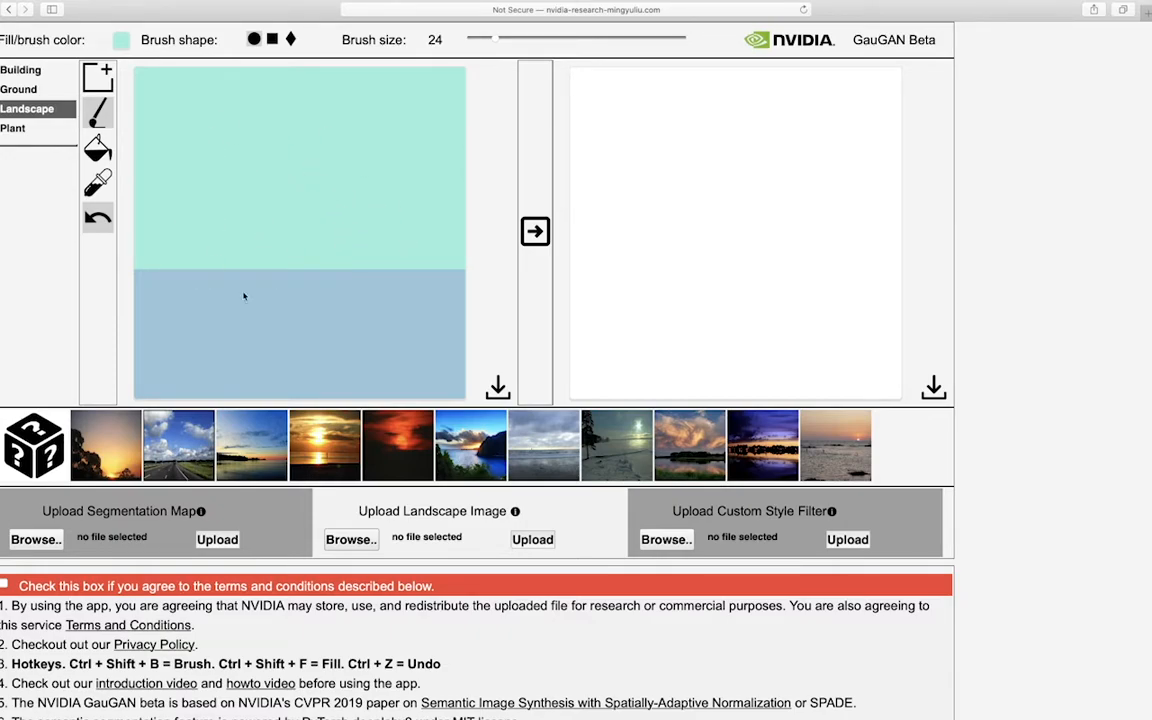
pyautogui.moveTo(290, 236)
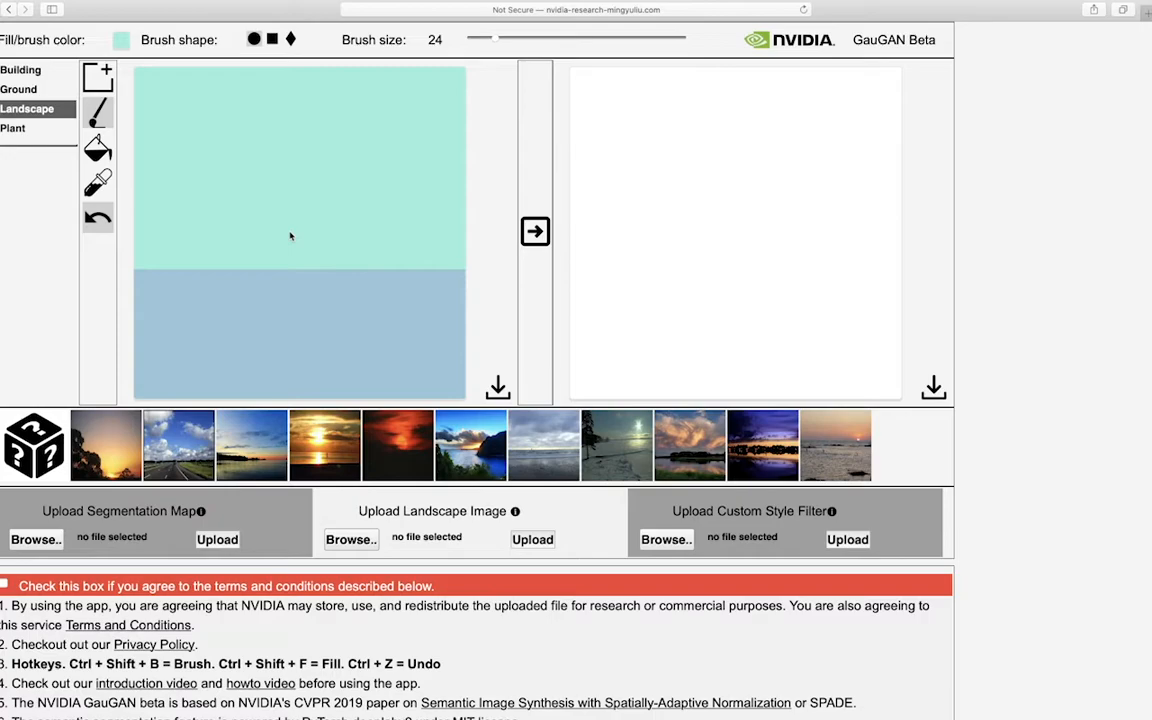
pyautogui.moveTo(96, 112)
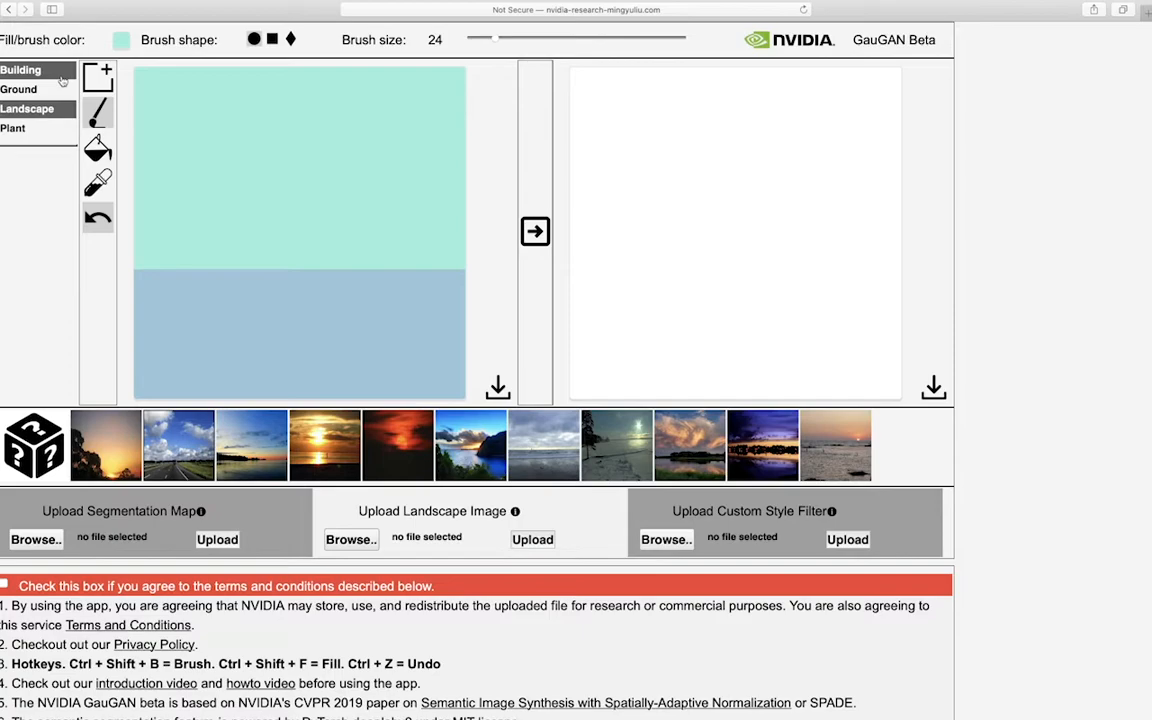
# Browse the Building, Ground and Plant label categories, leaving Plant's labels listed
pyautogui.click(20, 70)
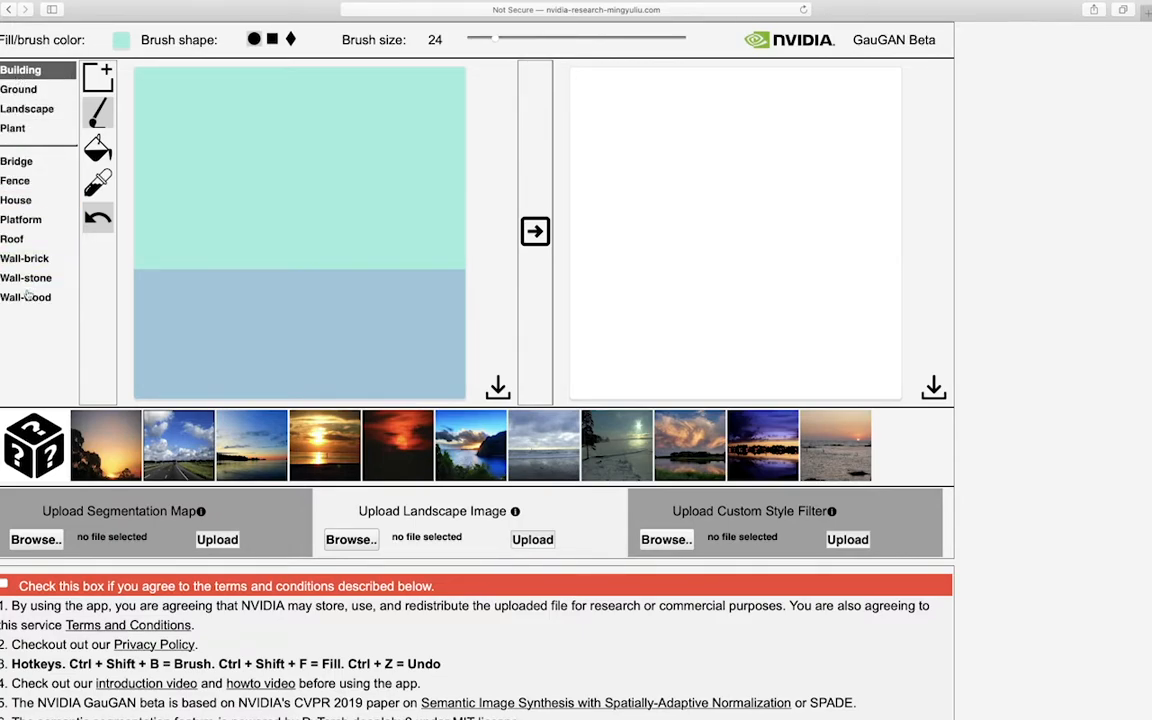
pyautogui.click(16, 180)
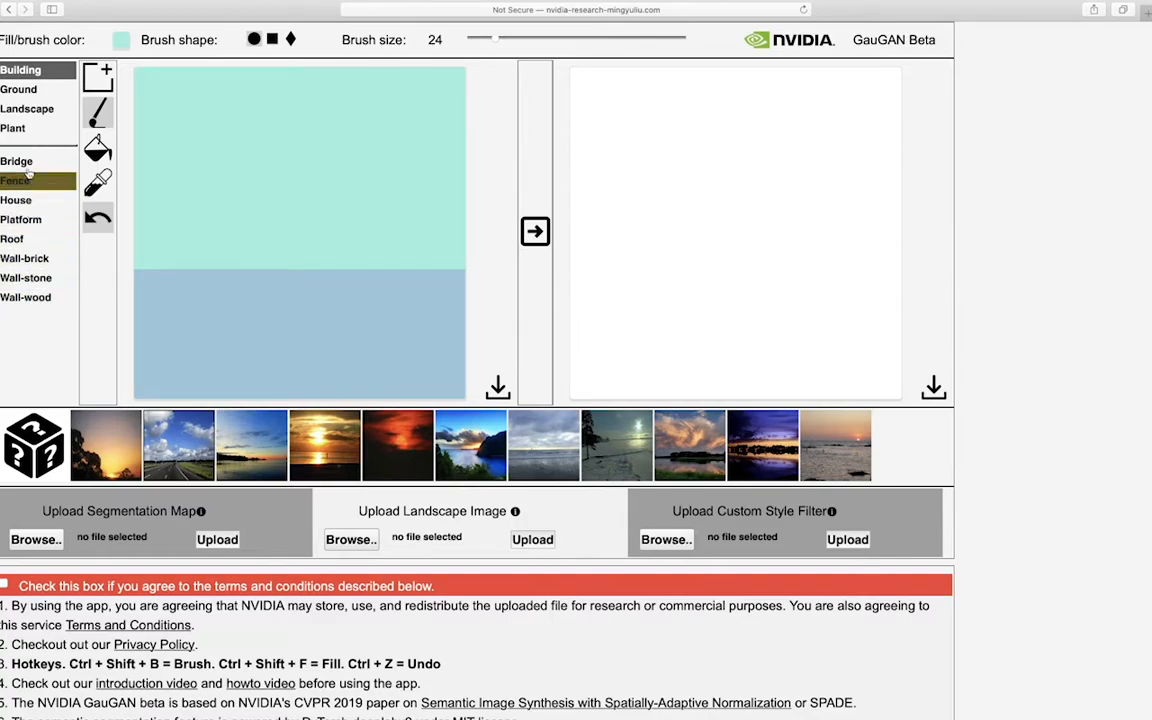
pyautogui.click(20, 88)
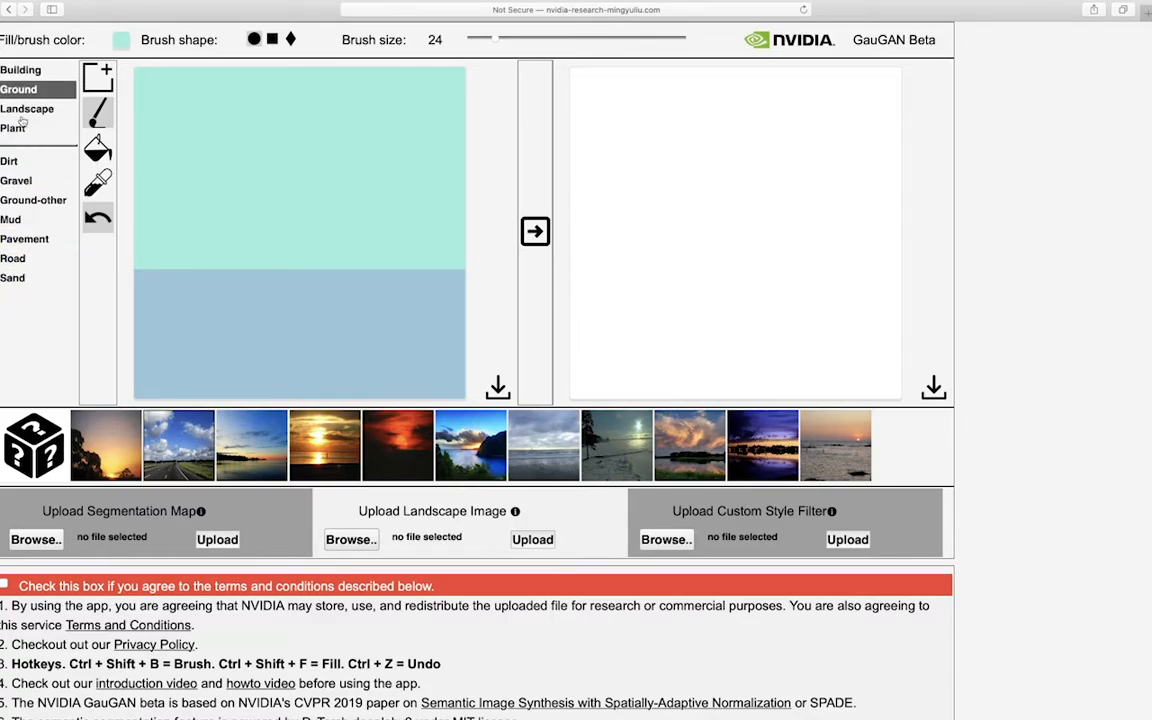
pyautogui.click(12, 128)
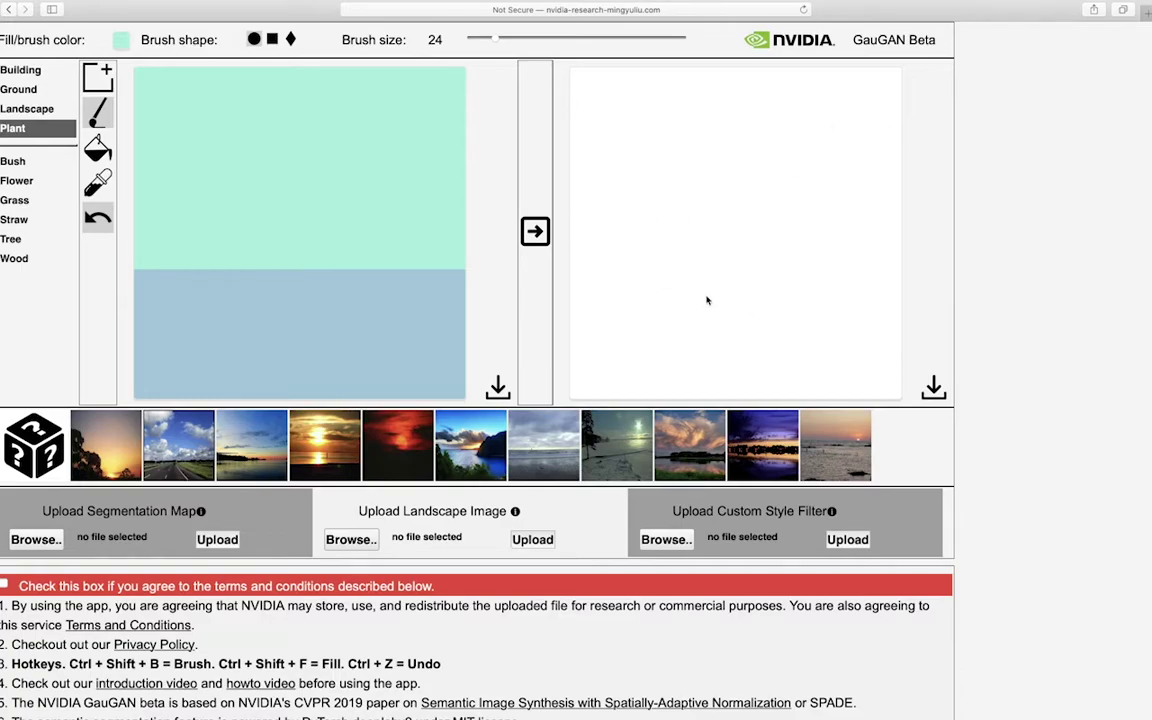
pyautogui.moveTo(684, 226)
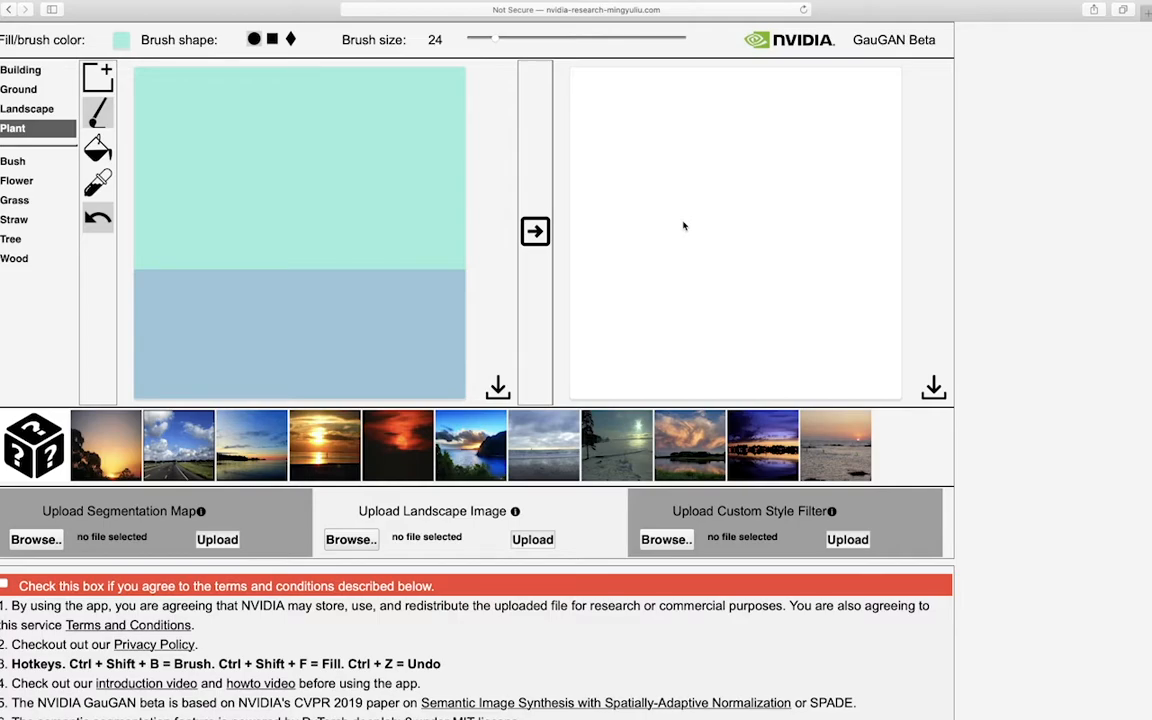
pyautogui.moveTo(272, 238)
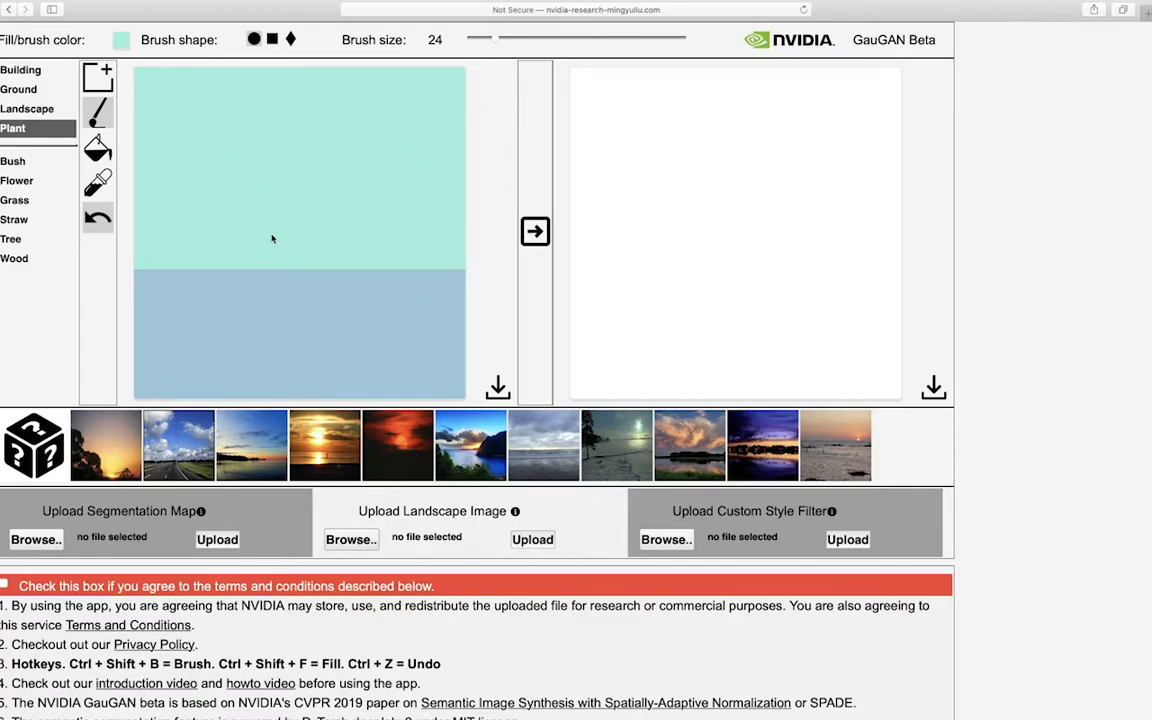
pyautogui.moveTo(268, 196)
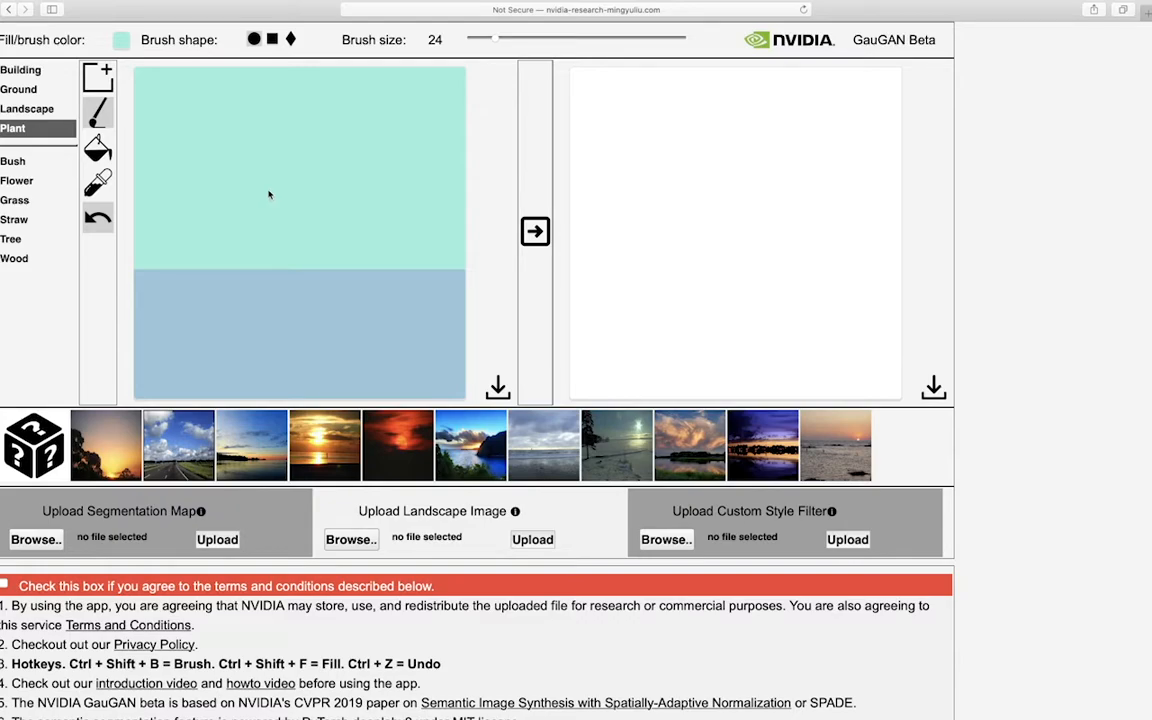
pyautogui.moveTo(286, 172)
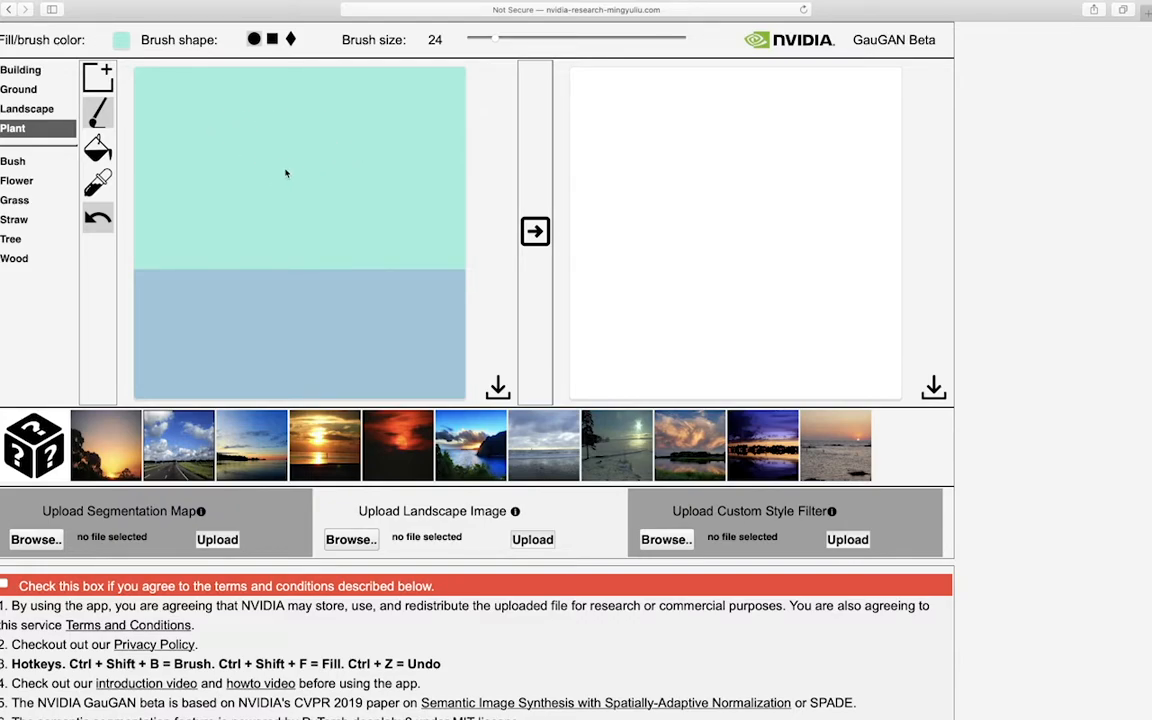
pyautogui.moveTo(320, 332)
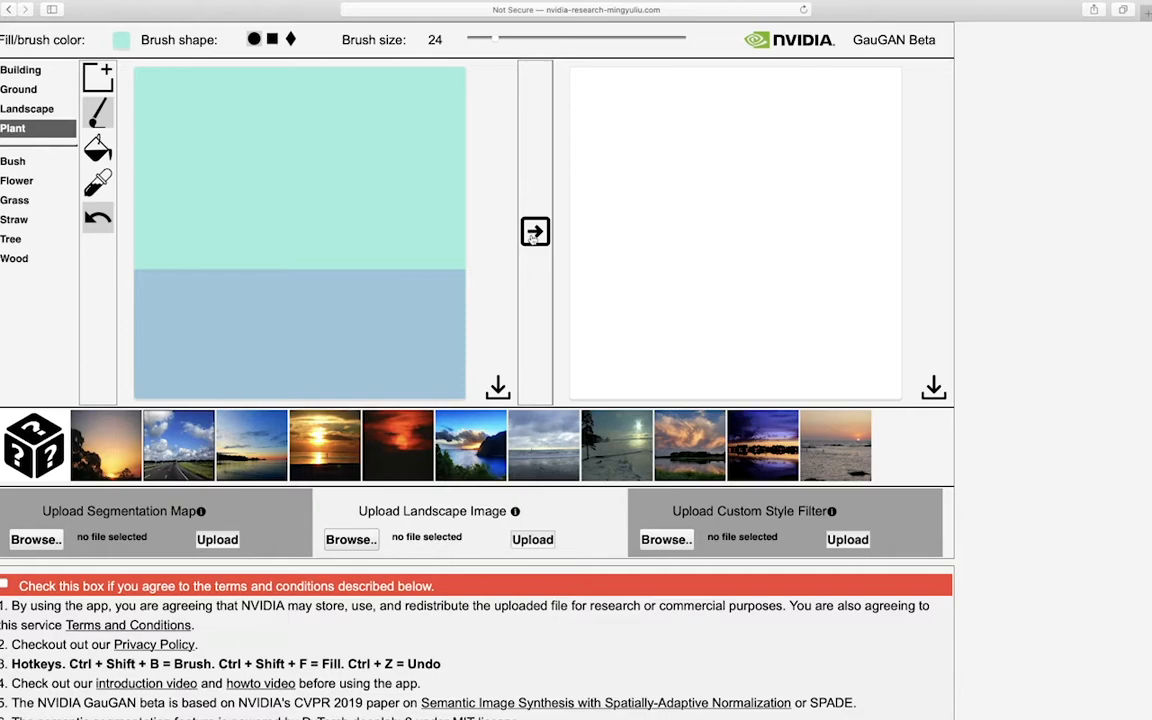
# Dismiss the terms warning, agree to the terms, and render the sky-over-sea photo
pyautogui.click(536, 232)
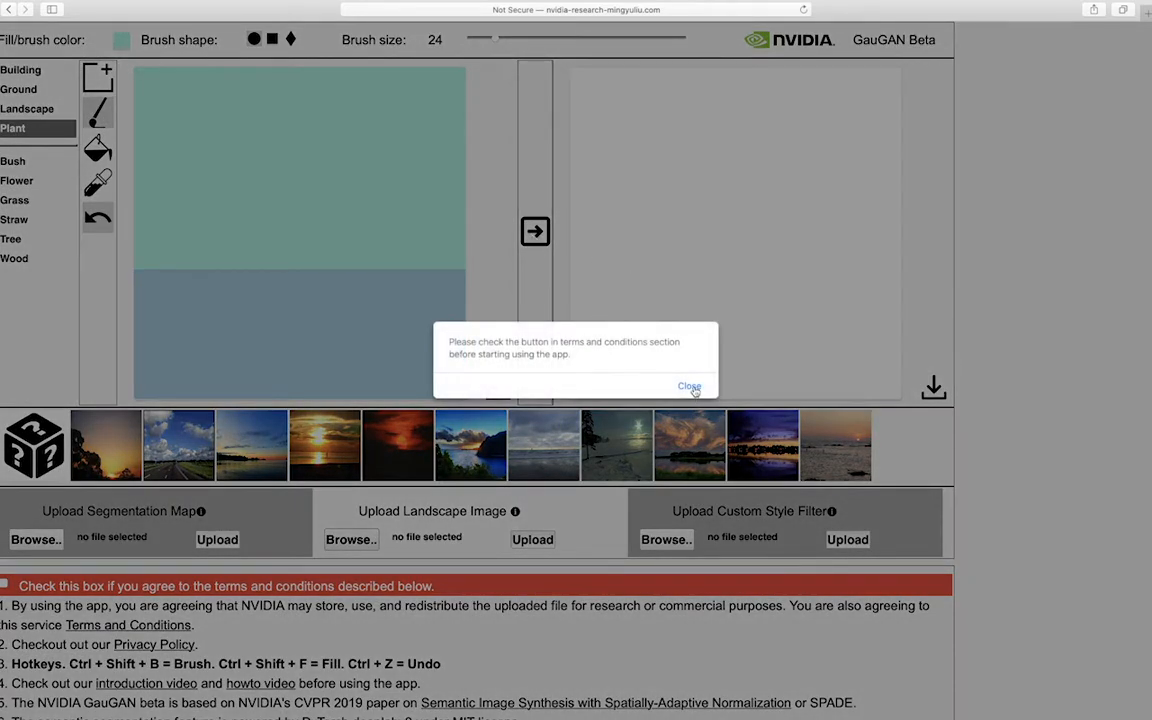
pyautogui.click(688, 386)
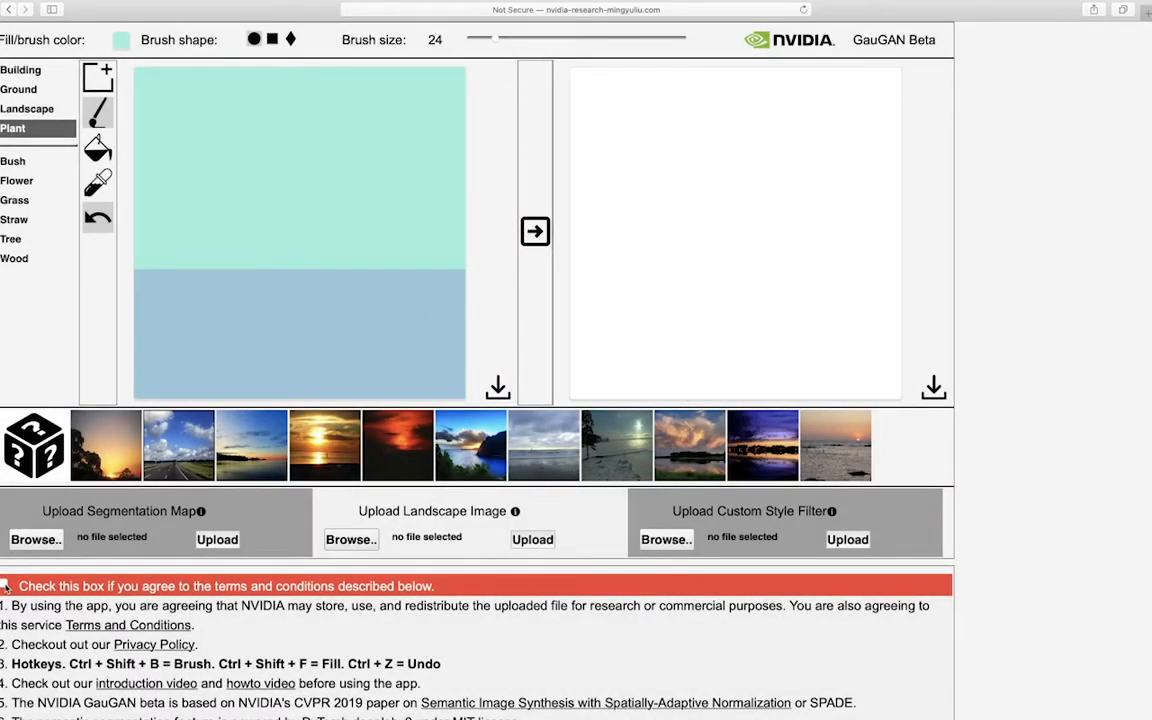
pyautogui.click(4, 584)
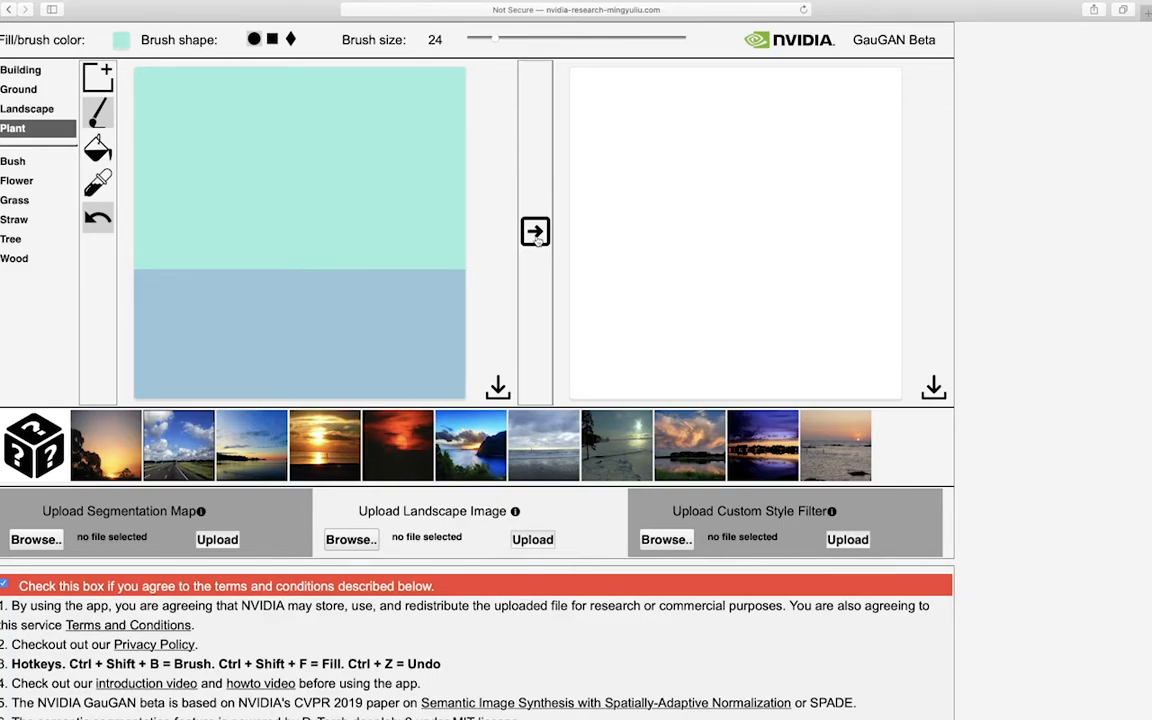
pyautogui.click(534, 232)
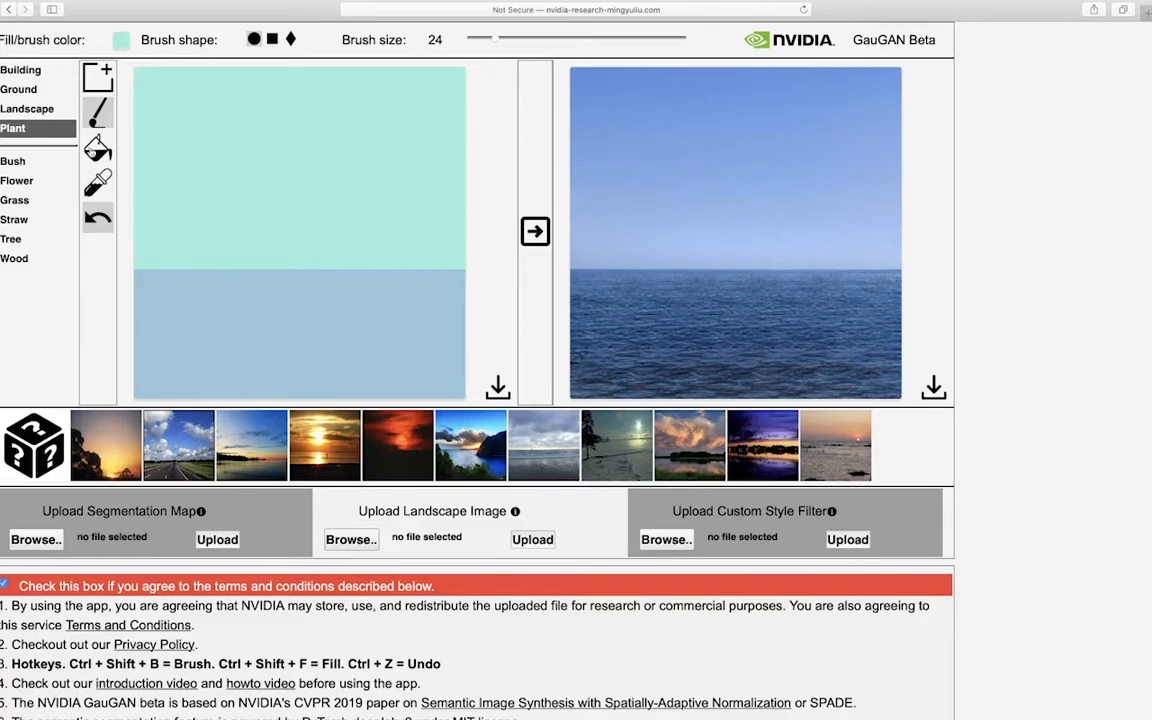
# Fill the lower sea region with the Grass label and regenerate a grassy field under the sky
pyautogui.click(18, 88)
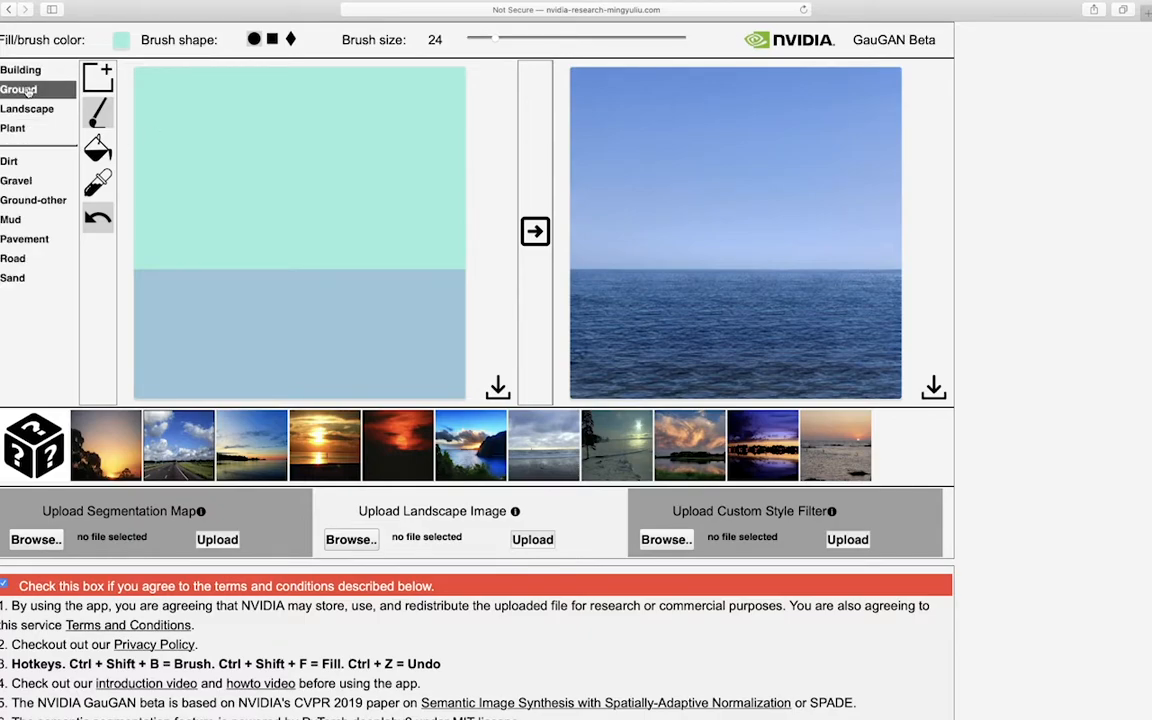
pyautogui.click(28, 108)
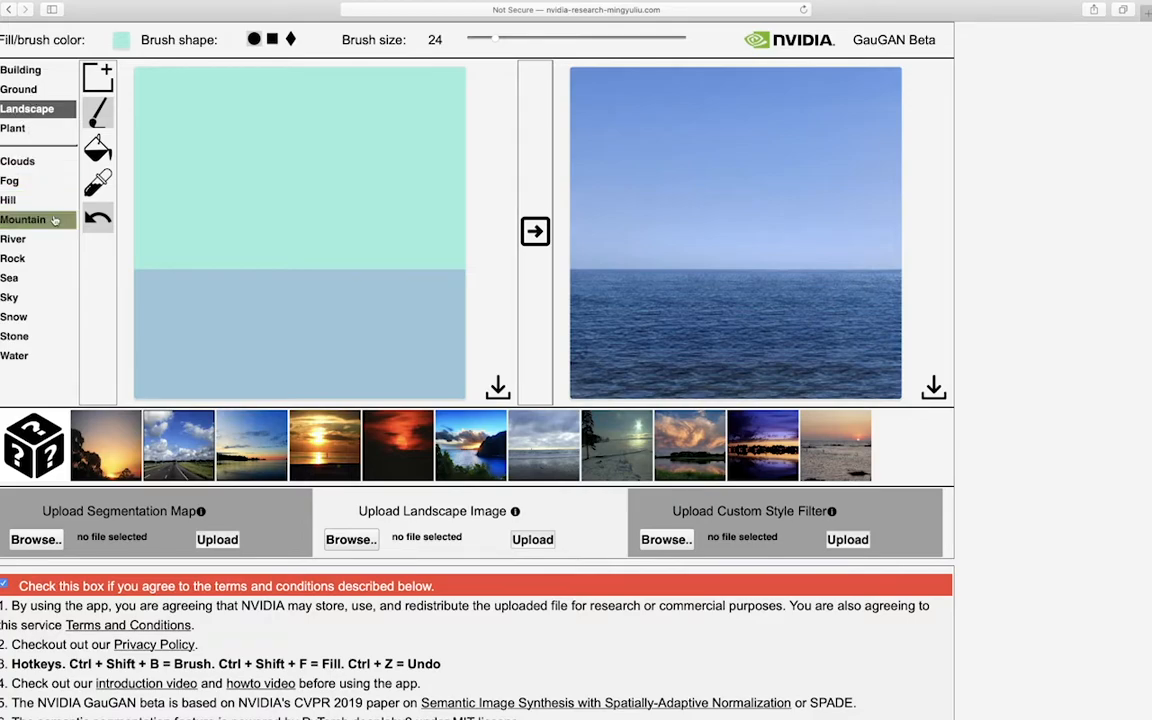
pyautogui.click(12, 128)
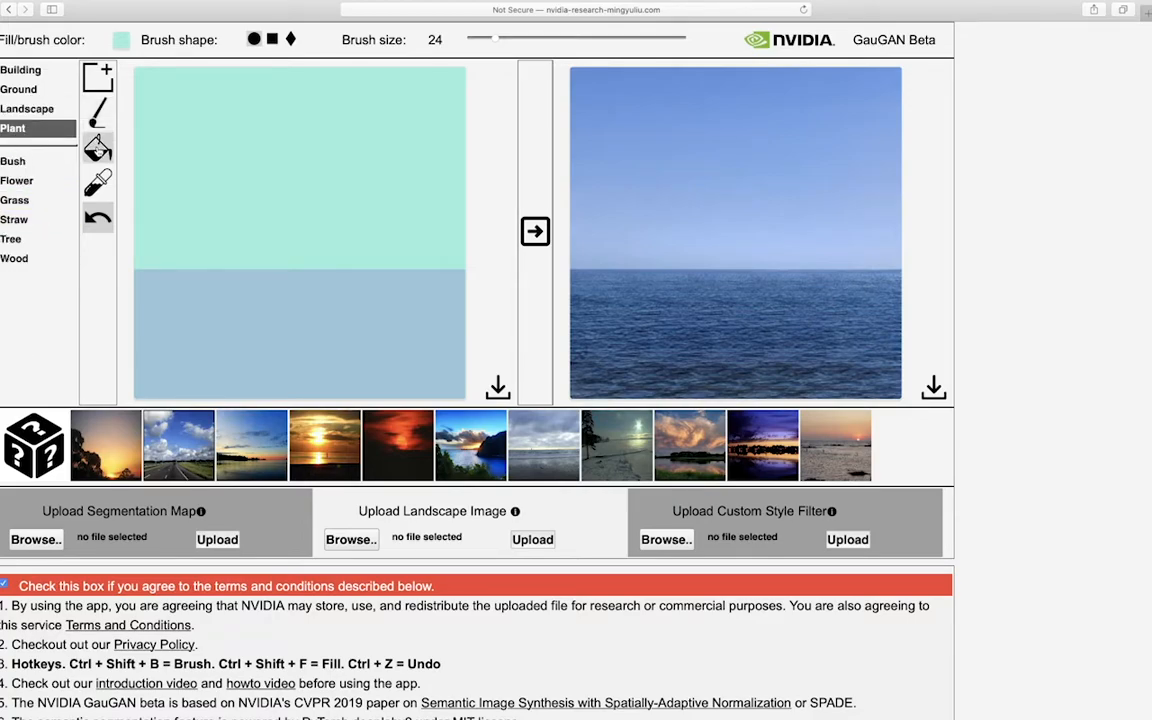
pyautogui.click(16, 200)
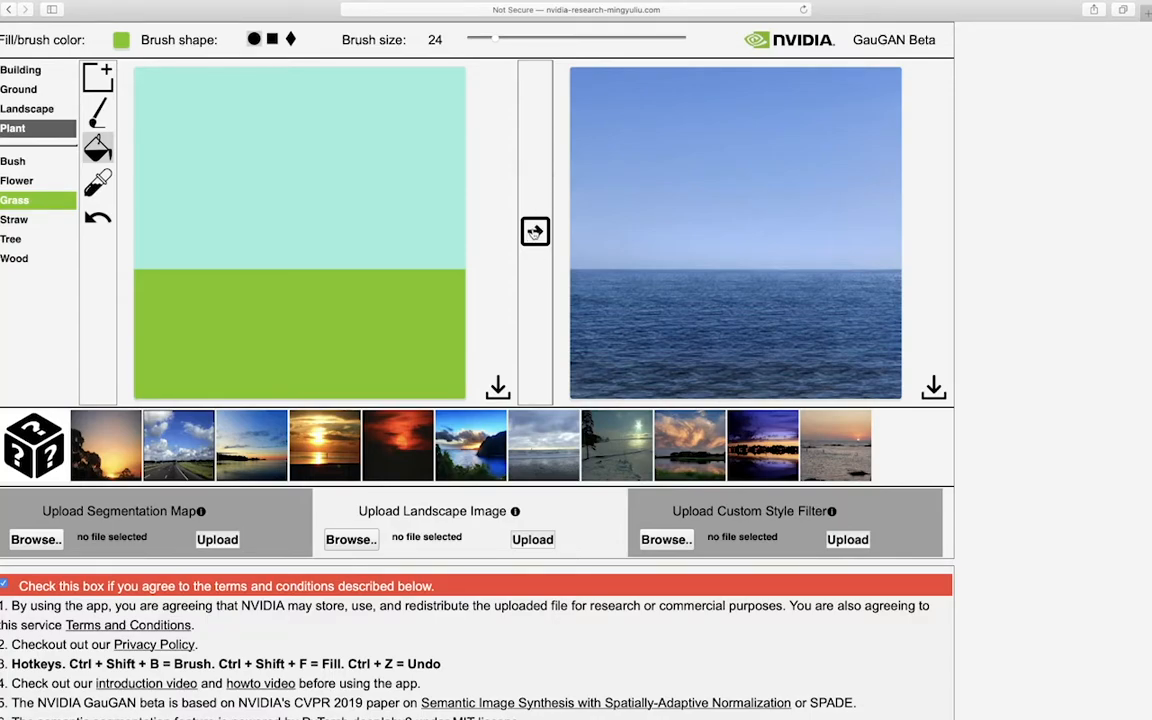
pyautogui.click(536, 232)
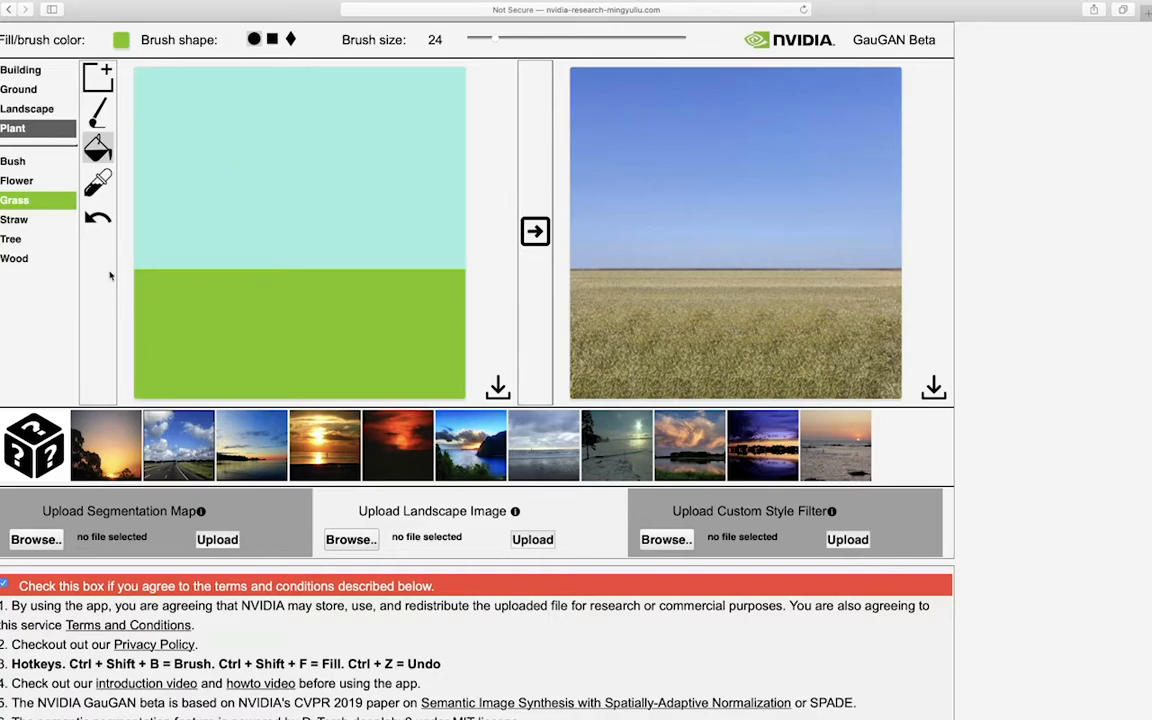
pyautogui.moveTo(118, 96)
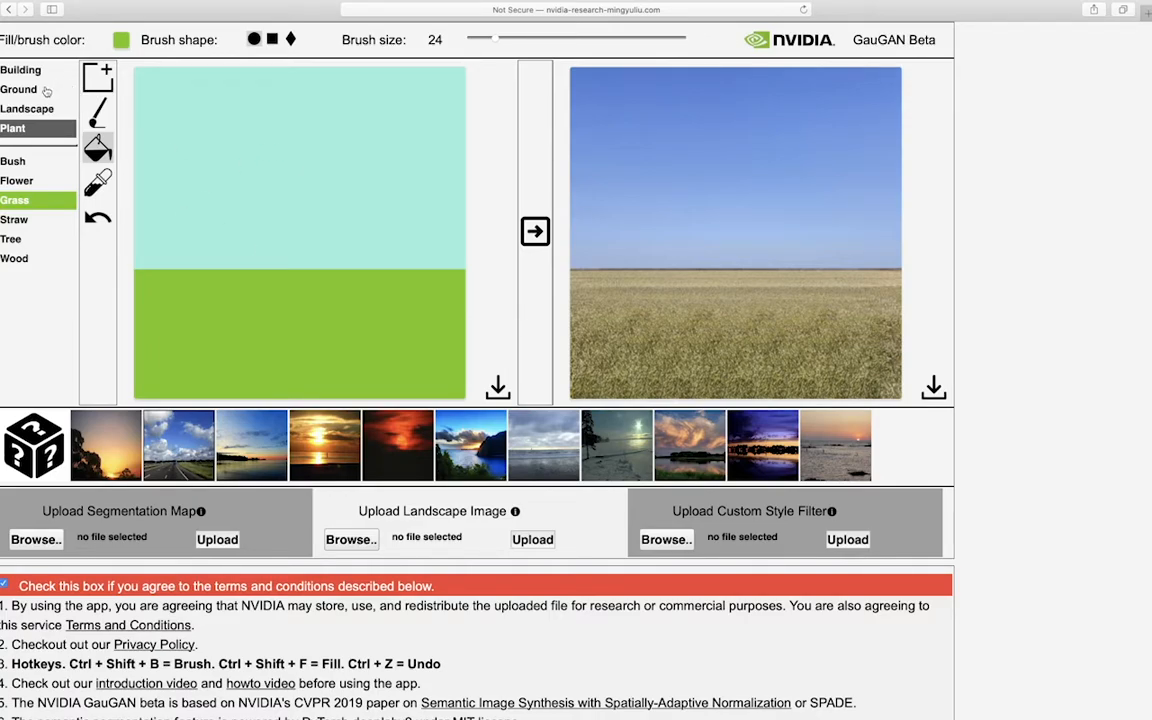
# Outline a Mountain ridge along the horizon with the brush
pyautogui.click(18, 88)
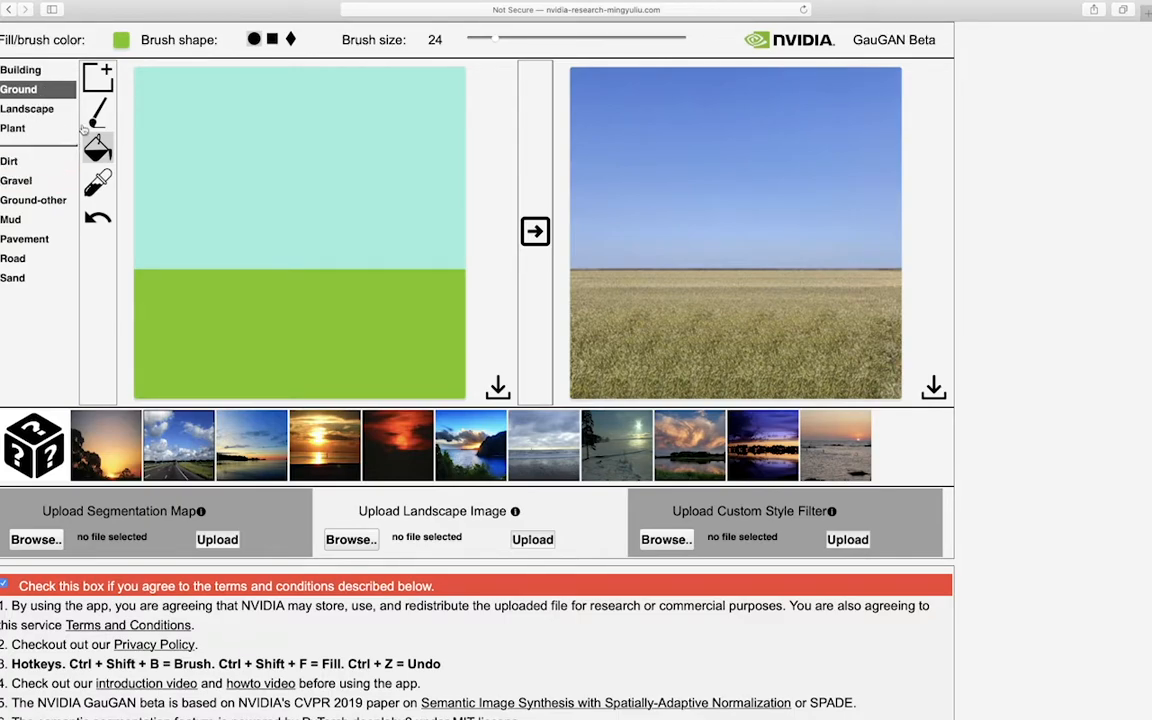
pyautogui.click(28, 108)
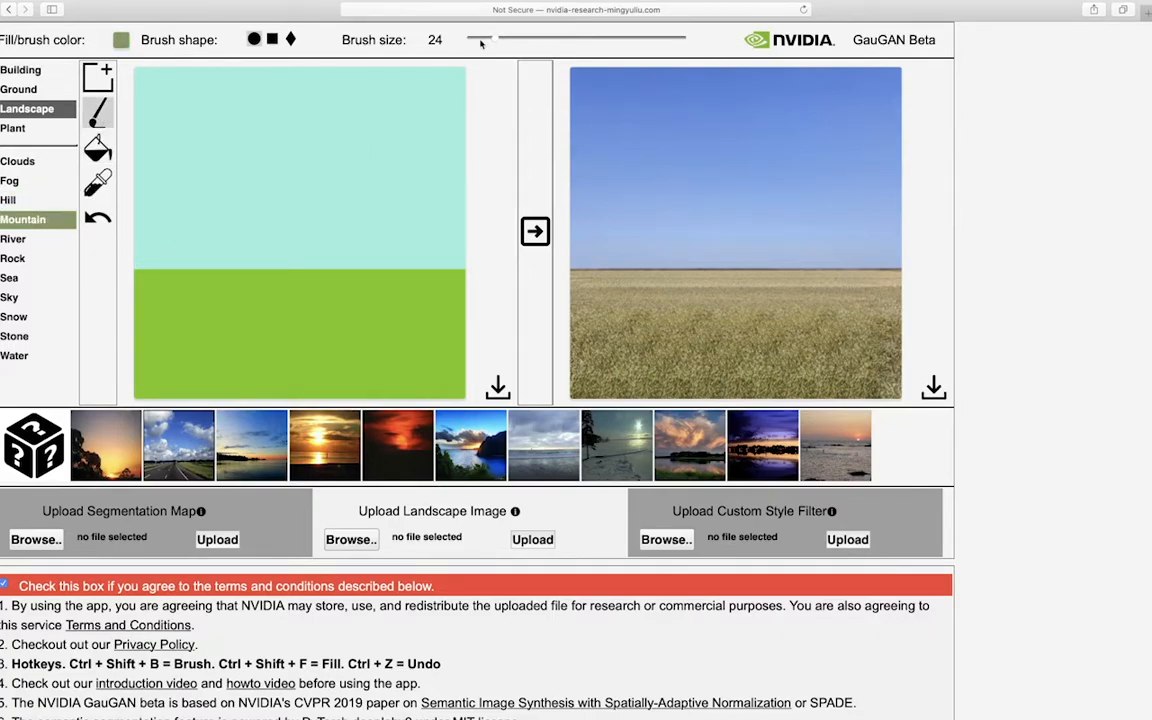
pyautogui.moveTo(500, 40); pyautogui.dragTo(472, 40)
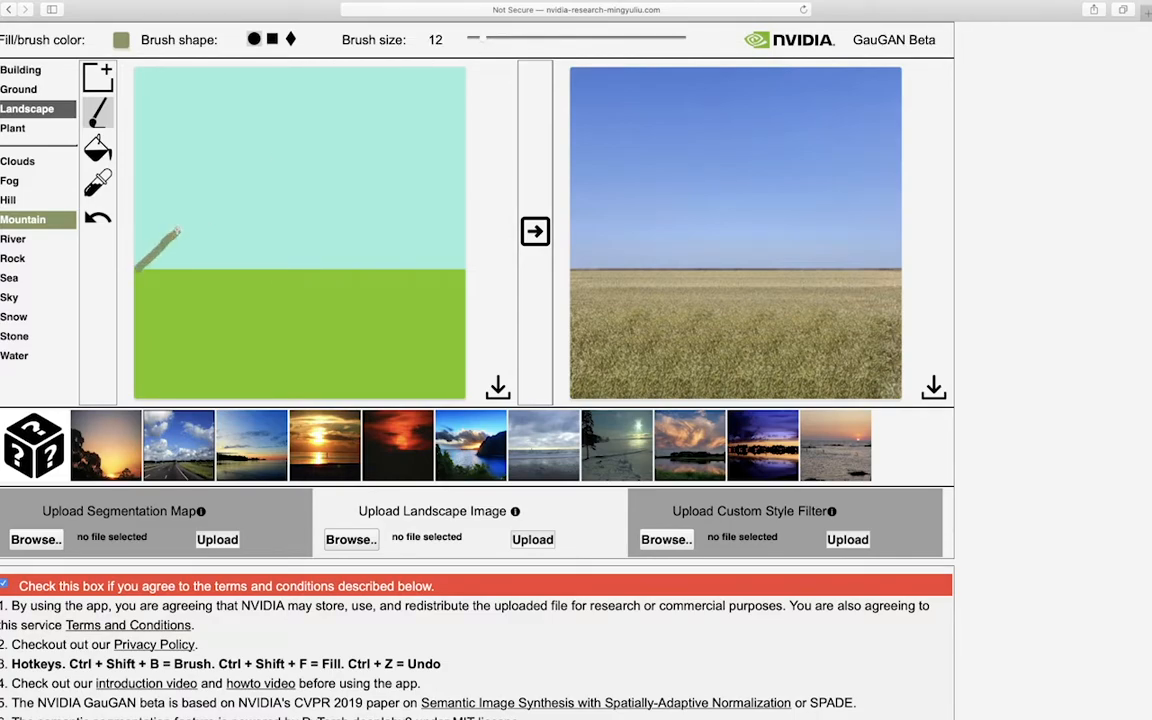
pyautogui.moveTo(150, 236); pyautogui.dragTo(336, 224)
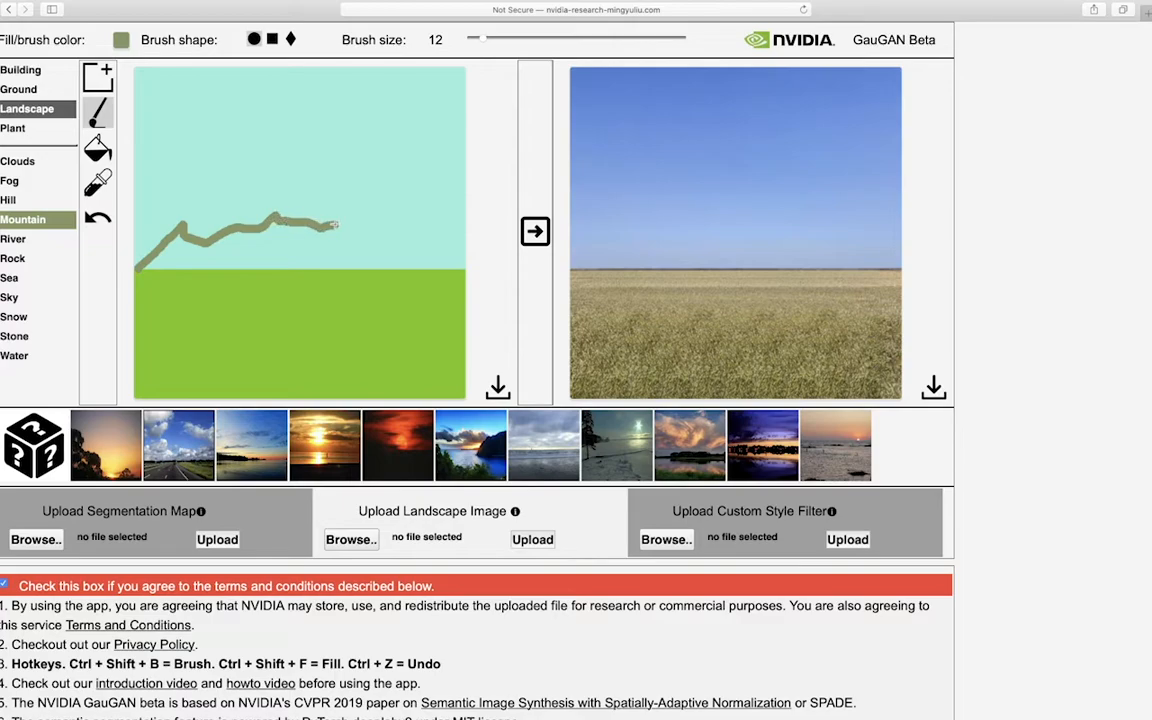
pyautogui.moveTo(336, 224); pyautogui.dragTo(450, 270)
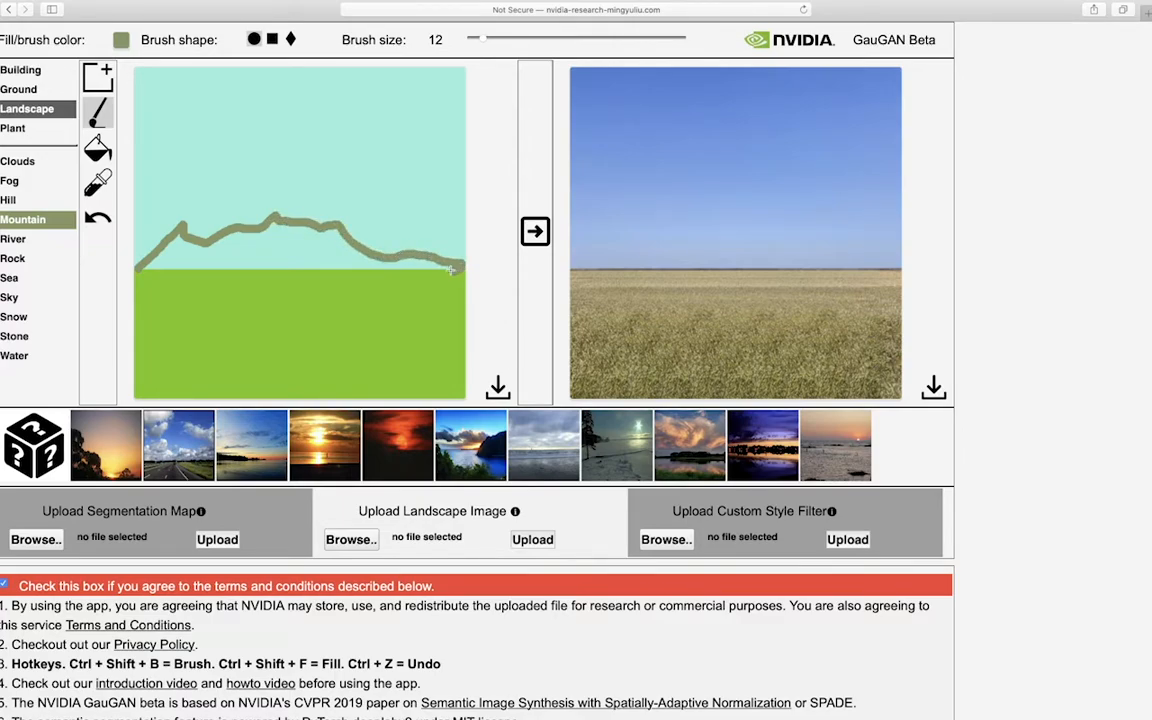
pyautogui.moveTo(450, 270); pyautogui.dragTo(172, 276)
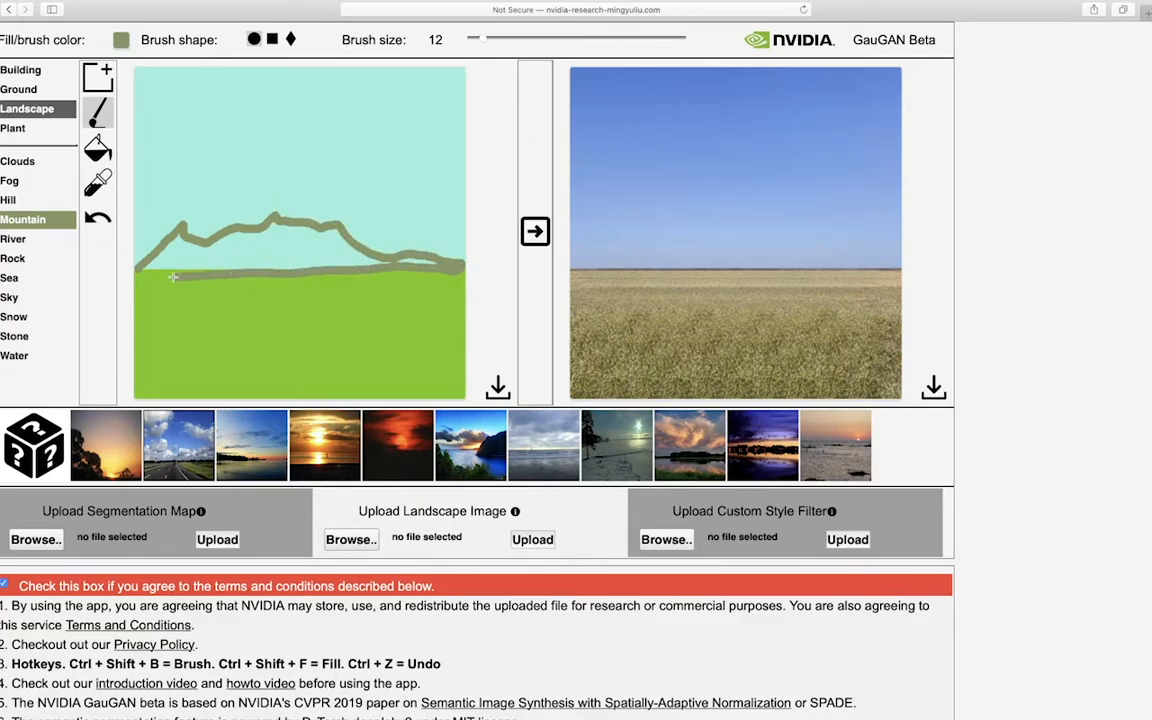
pyautogui.moveTo(172, 276); pyautogui.dragTo(448, 270)
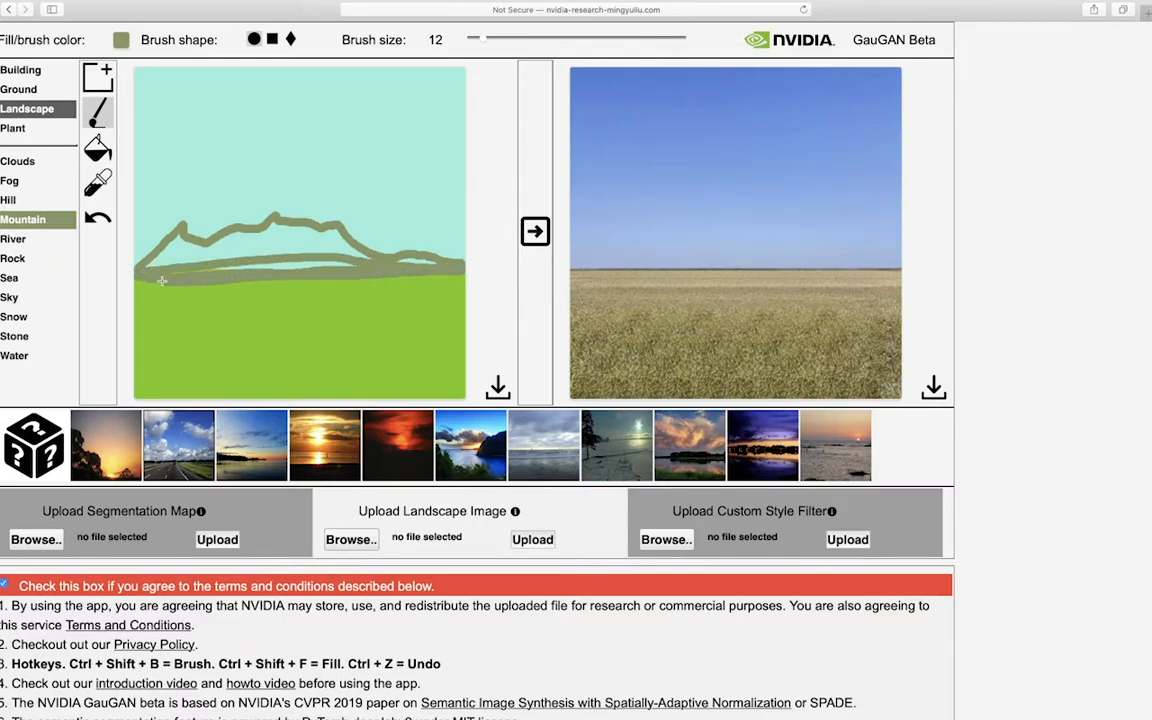
# Fill the outlined mountain shape solid and enlarge the brush to size 24
pyautogui.click(96, 148)
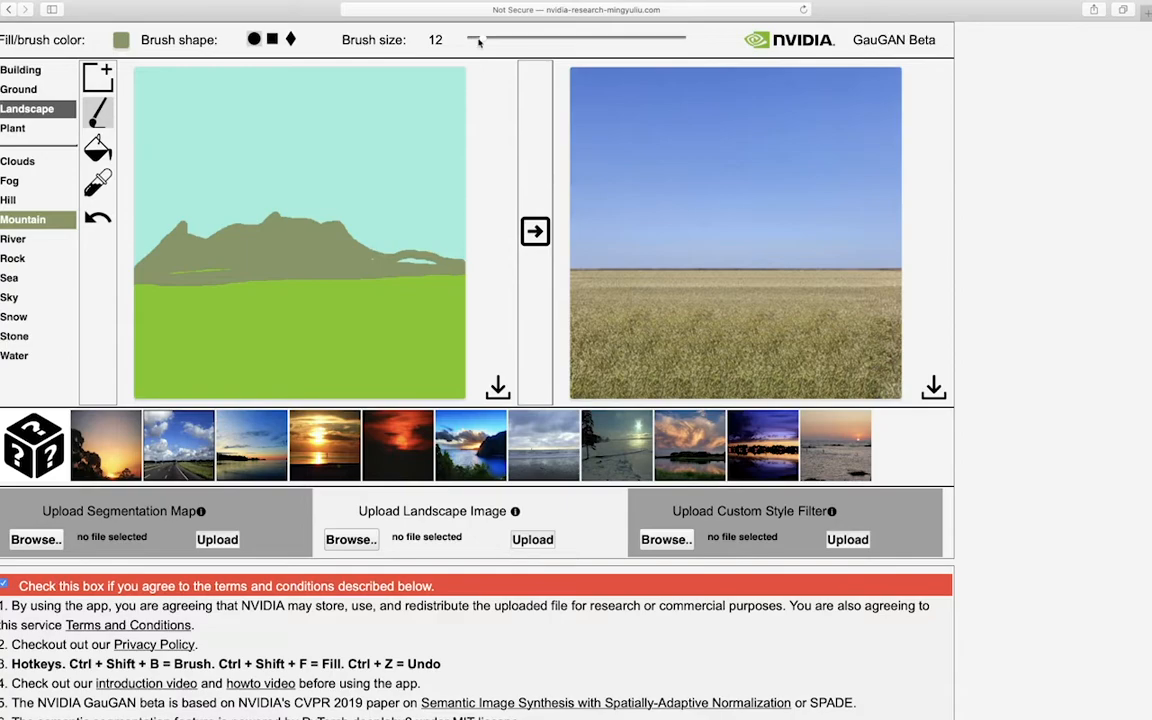
pyautogui.moveTo(476, 40); pyautogui.dragTo(490, 40)
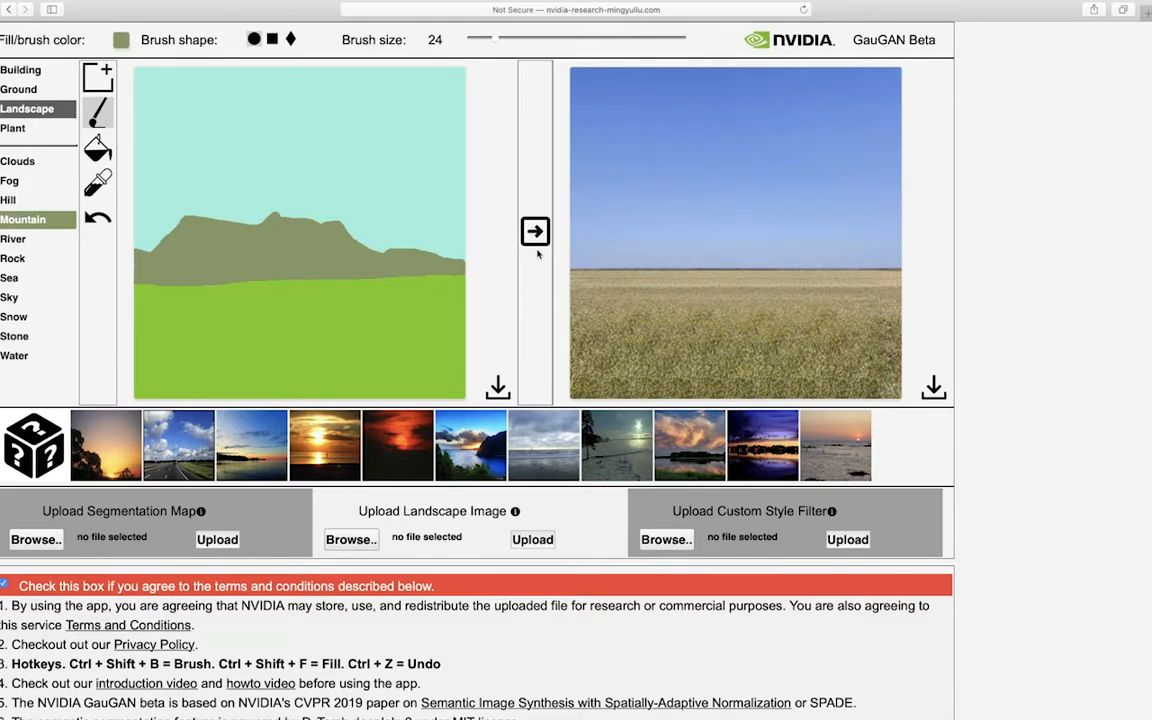
# Render the sketch into a photo of snowy peaks above the grassland
pyautogui.click(536, 232)
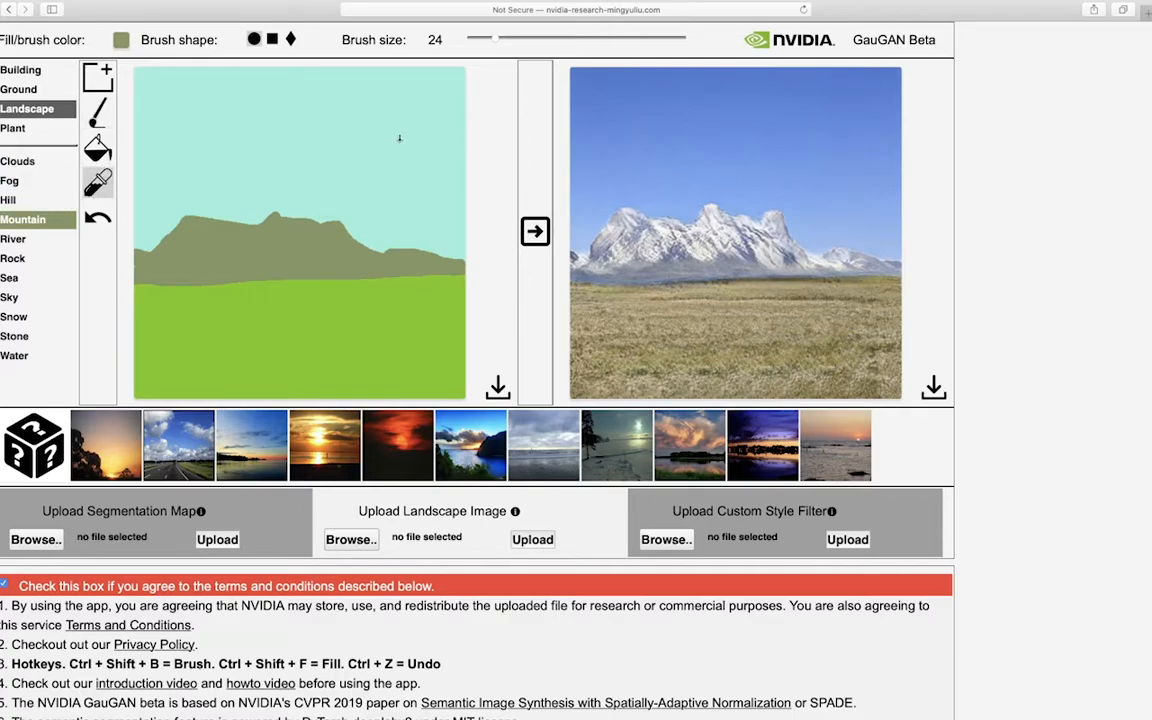
pyautogui.moveTo(326, 146)
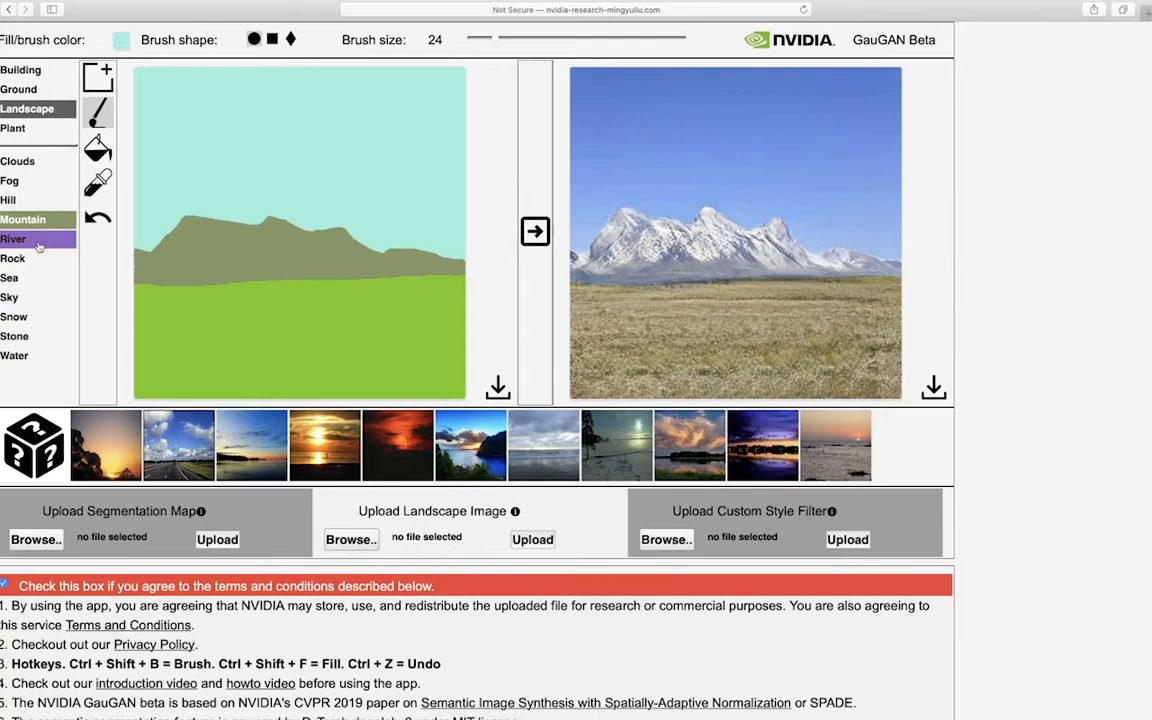
# Paint Water across the bottom of the map and regenerate the photo with a lake
pyautogui.click(12, 238)
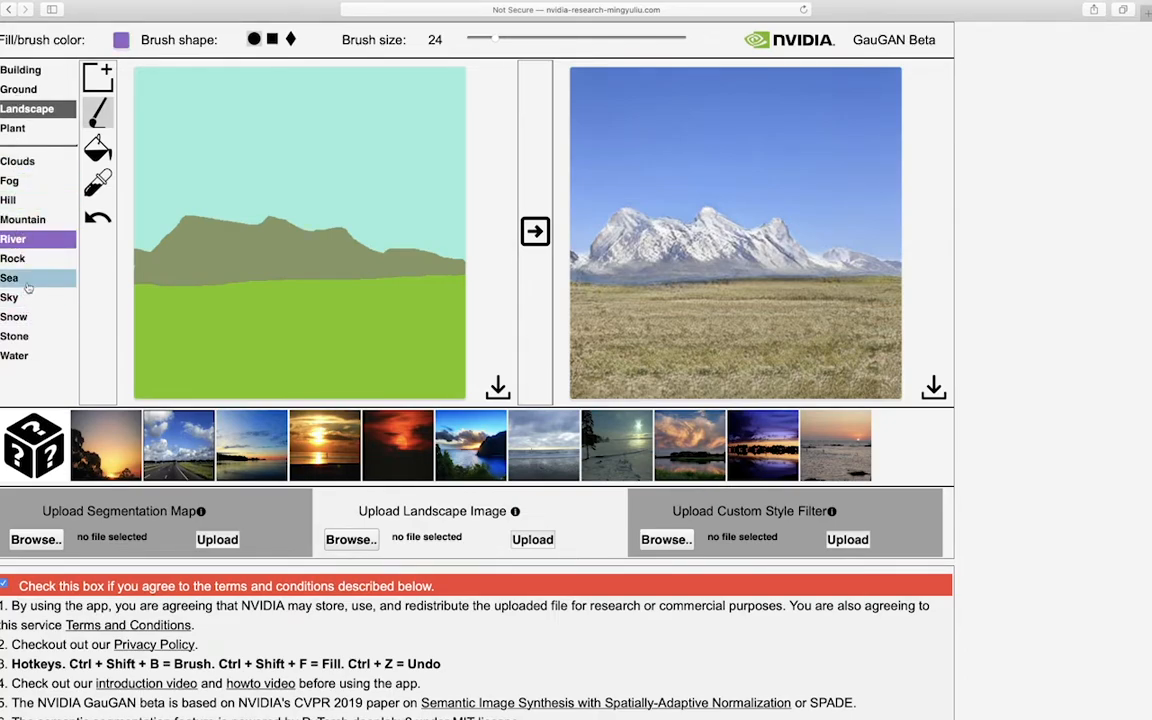
pyautogui.click(14, 356)
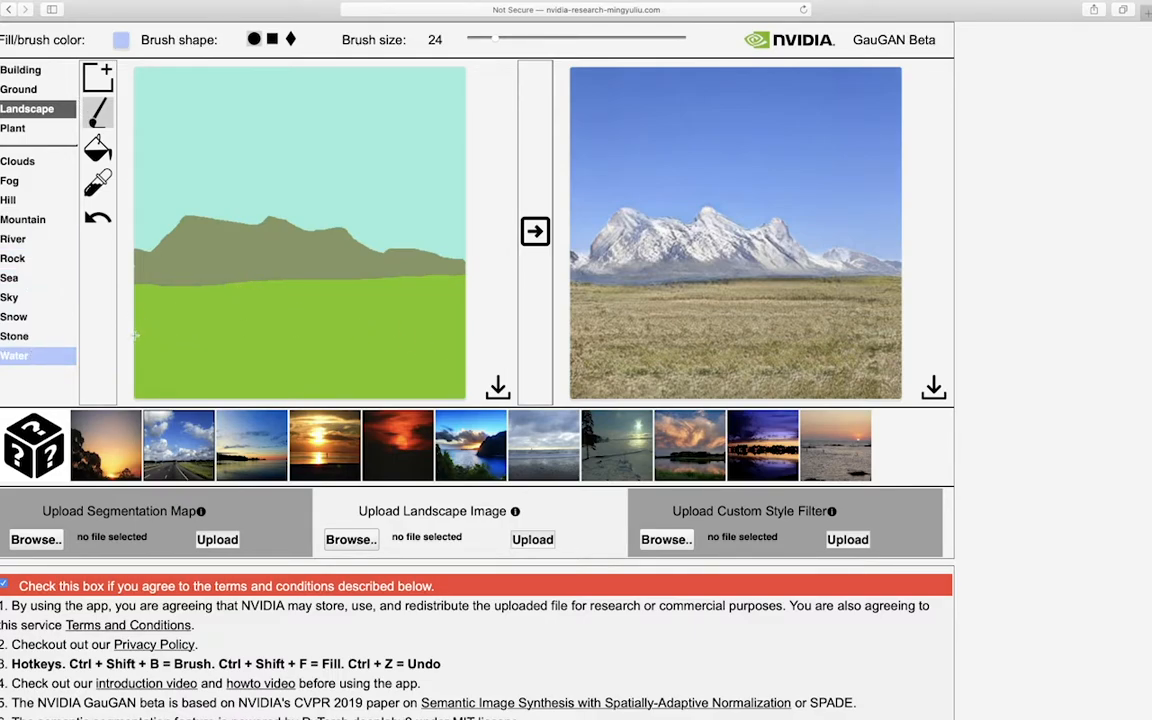
pyautogui.moveTo(136, 336); pyautogui.dragTo(384, 384)
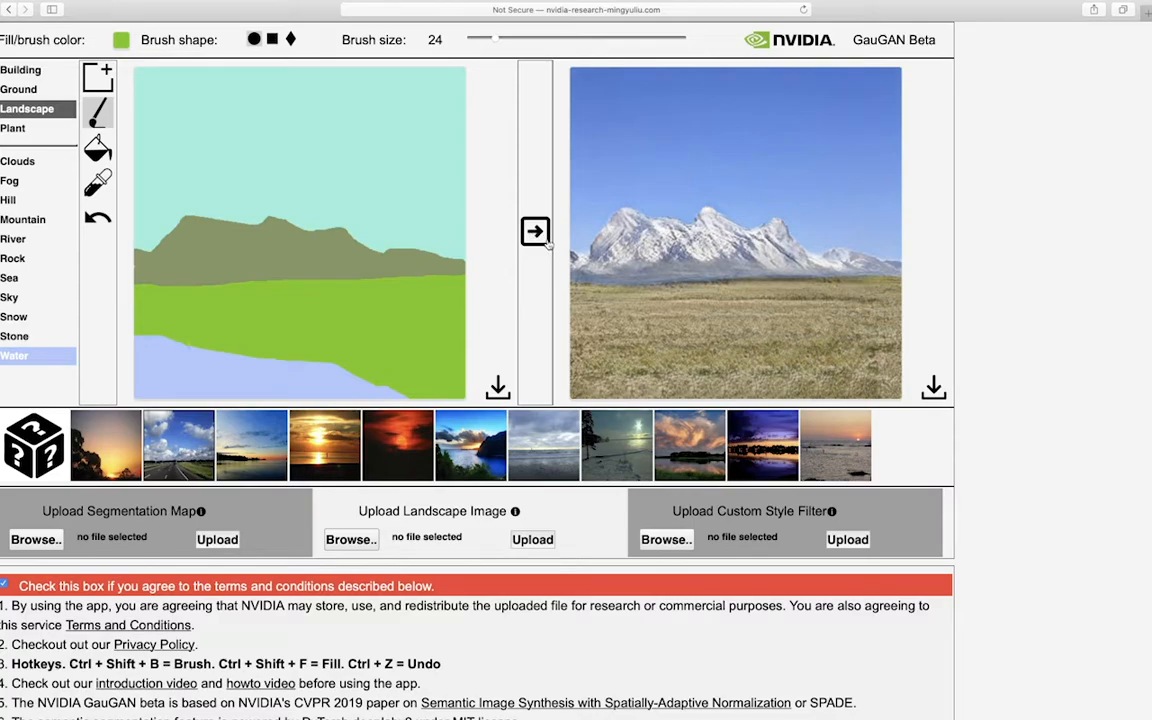
pyautogui.click(534, 232)
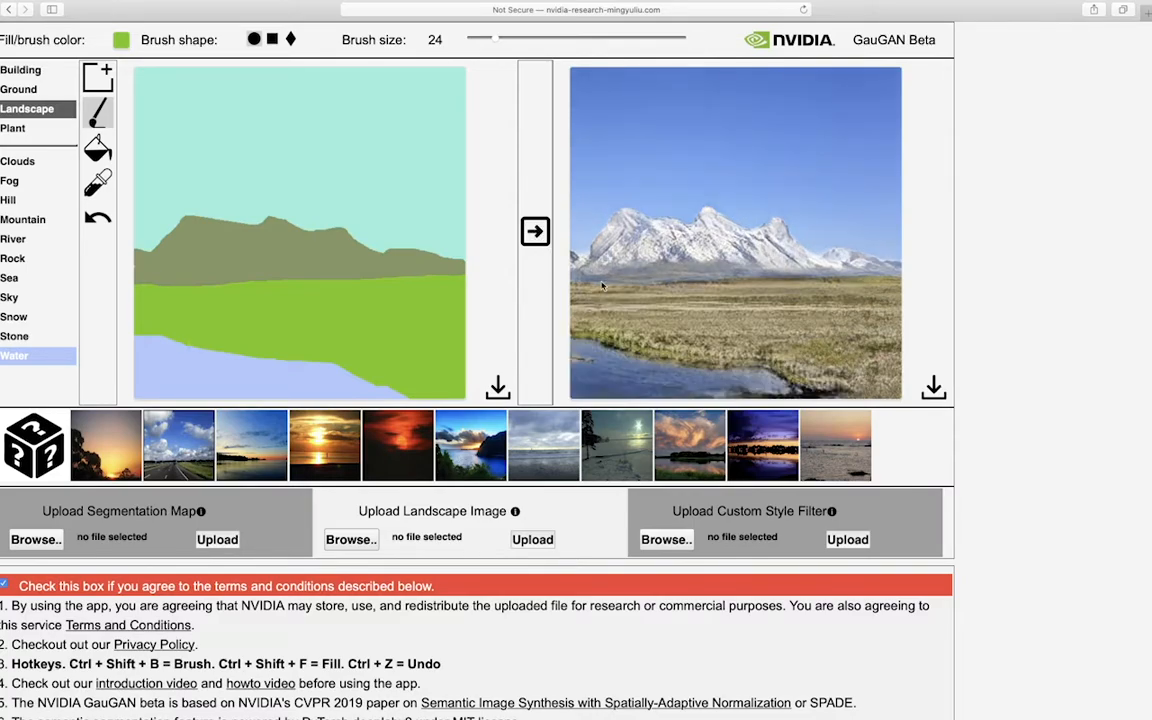
pyautogui.click(20, 68)
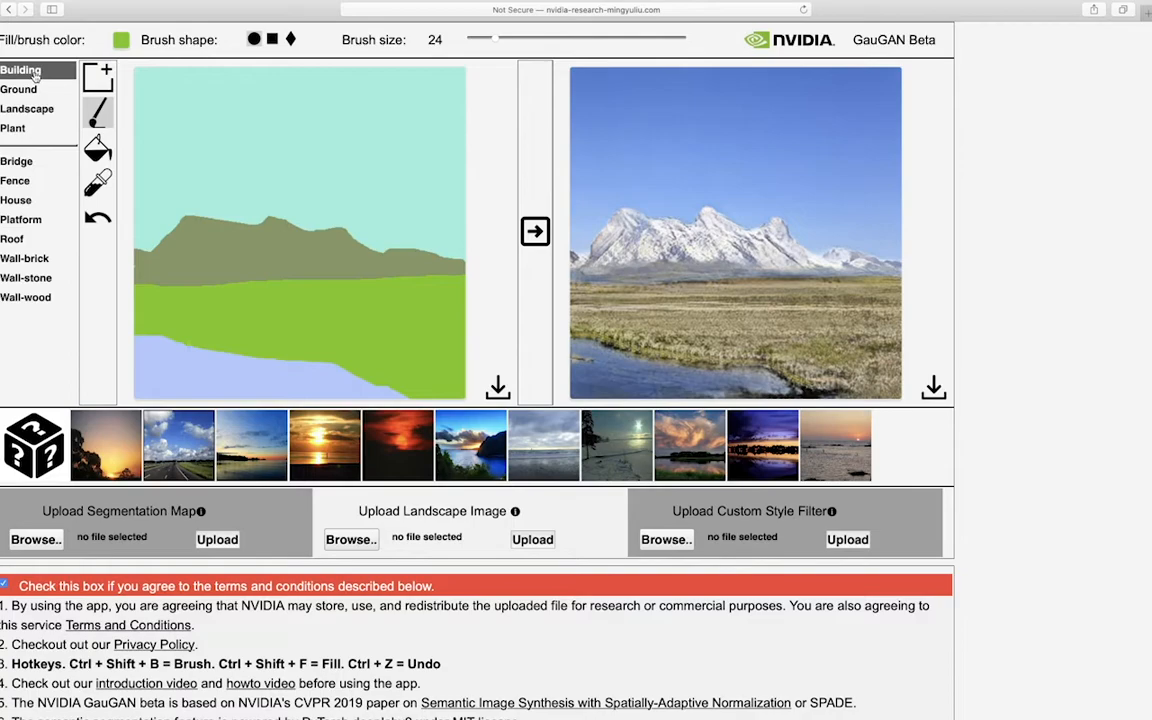
# Brush Clouds streaks across the sky, then switch to the Tree label
pyautogui.click(28, 108)
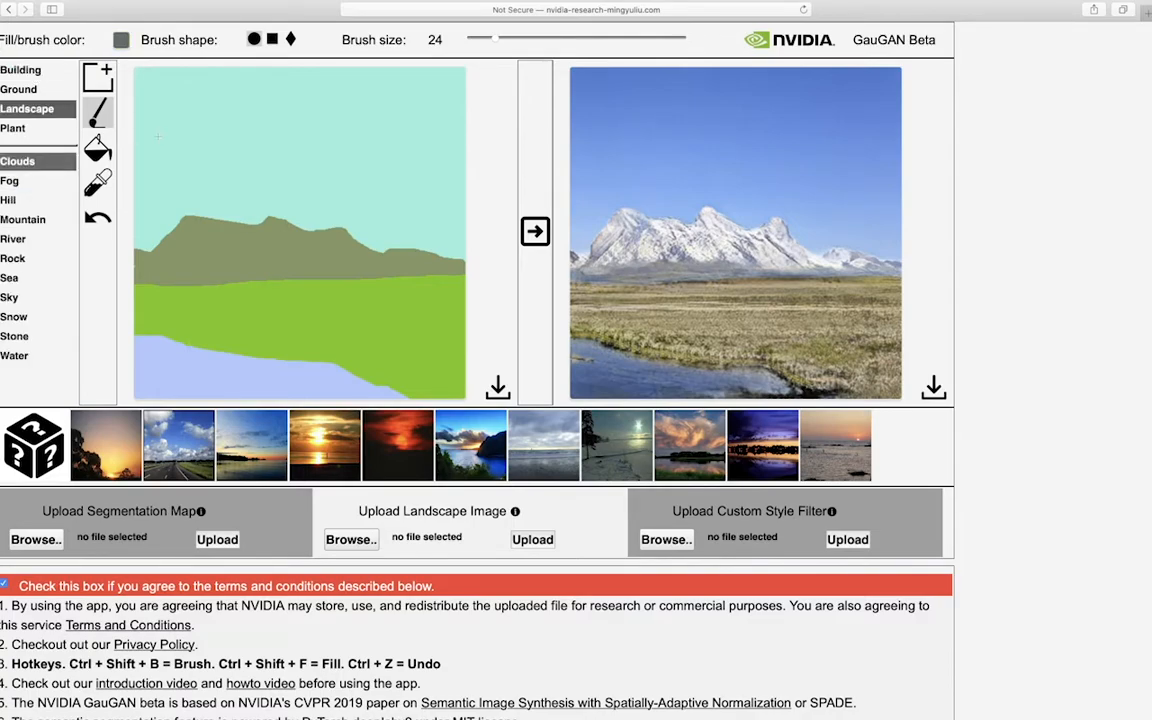
pyautogui.moveTo(136, 142); pyautogui.dragTo(184, 144)
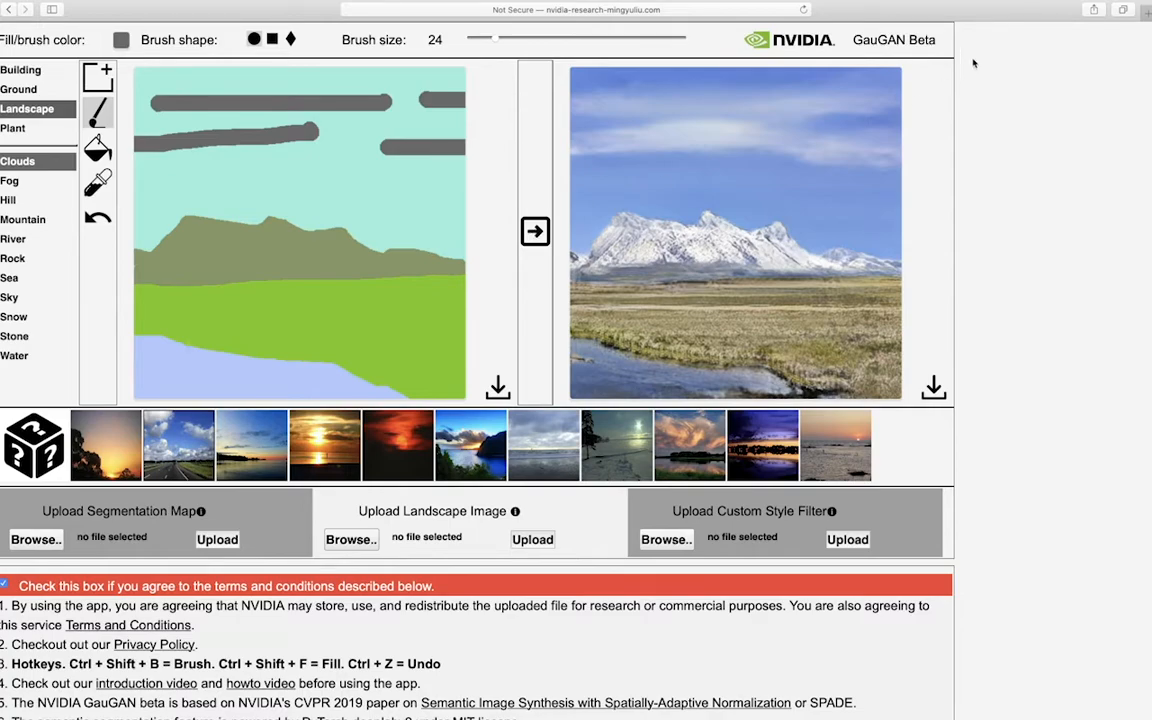
pyautogui.moveTo(618, 114)
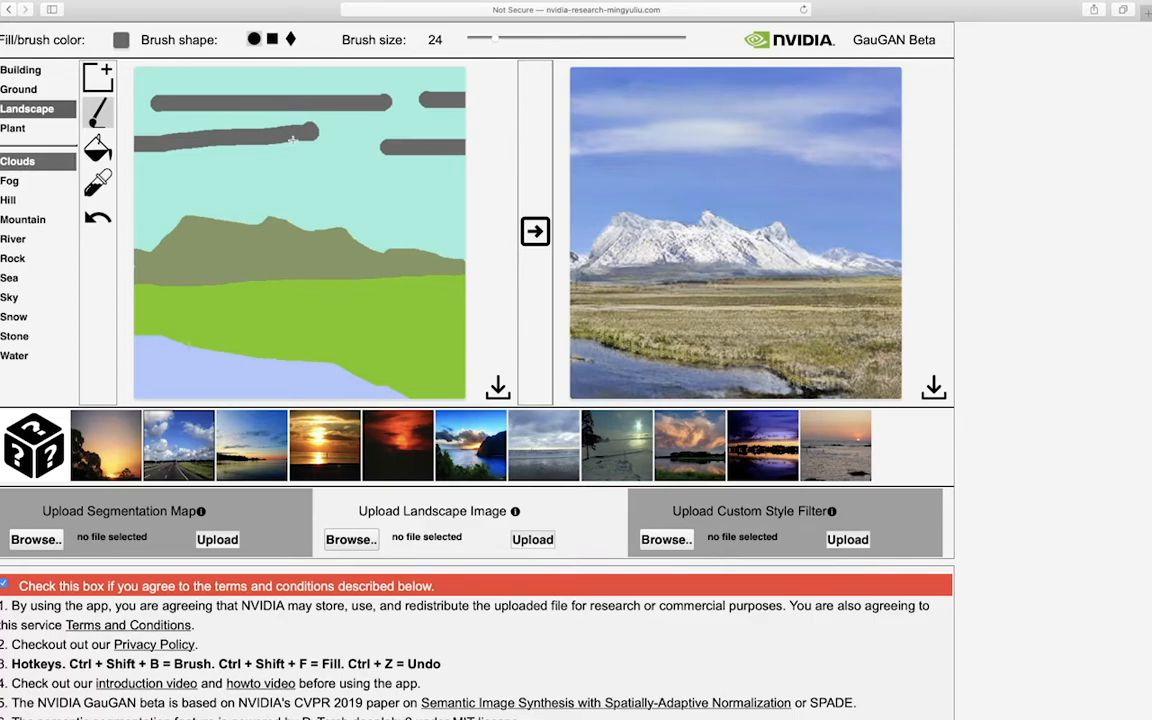
pyautogui.moveTo(532, 138)
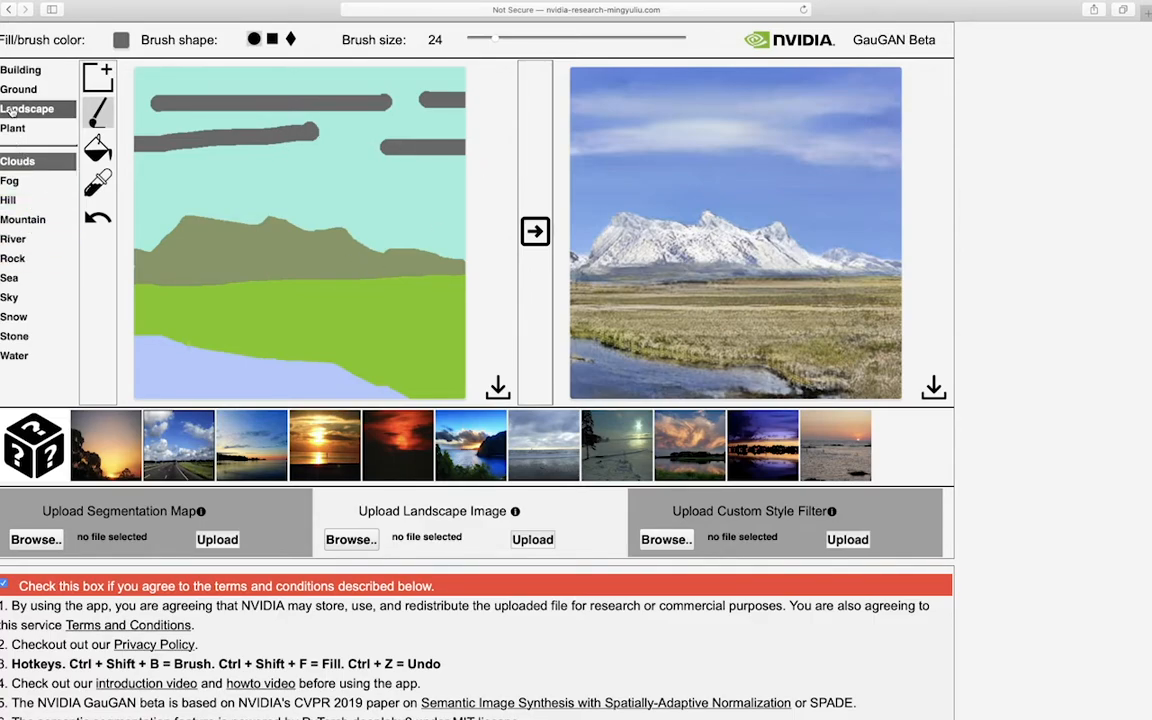
pyautogui.click(12, 128)
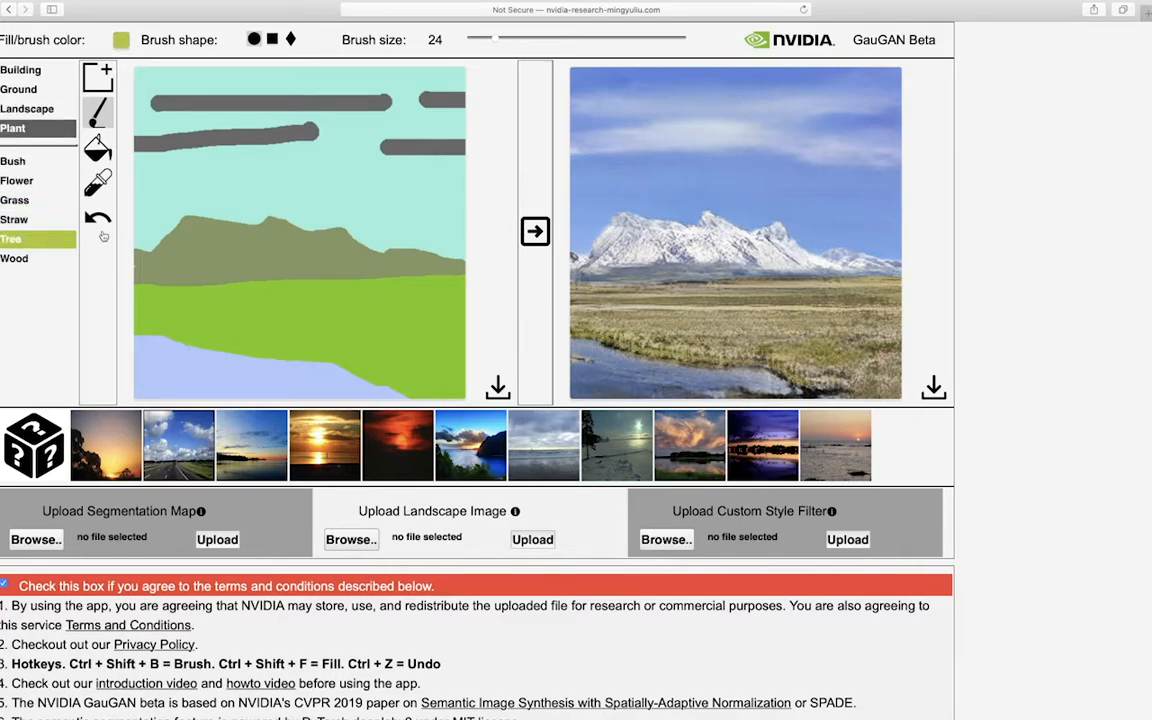
pyautogui.moveTo(488, 18)
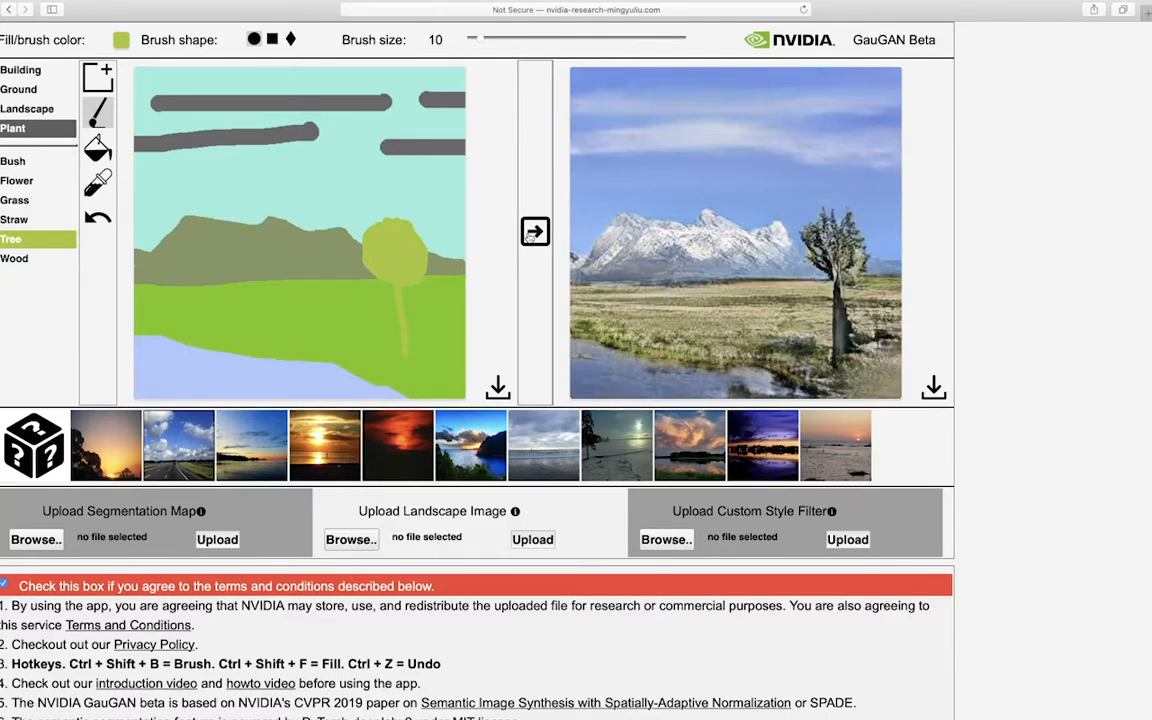
pyautogui.moveTo(514, 252)
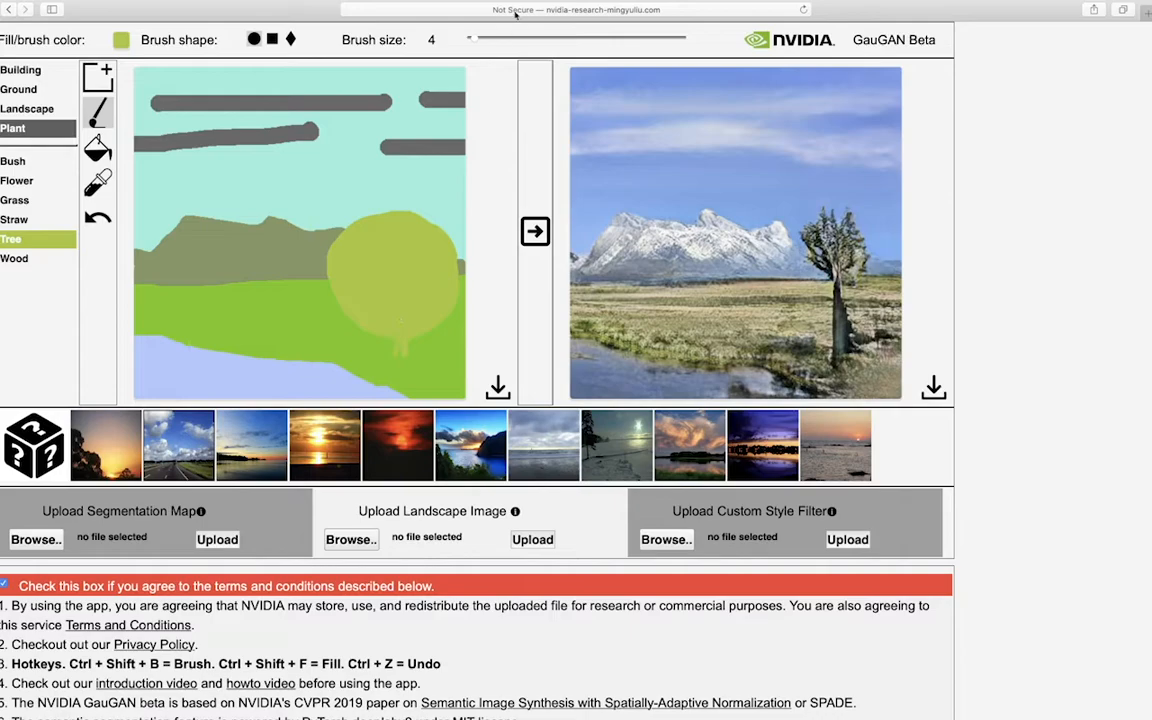
# Adjust the brush size for painting the tree crown
pyautogui.moveTo(470, 40); pyautogui.dragTo(584, 40)
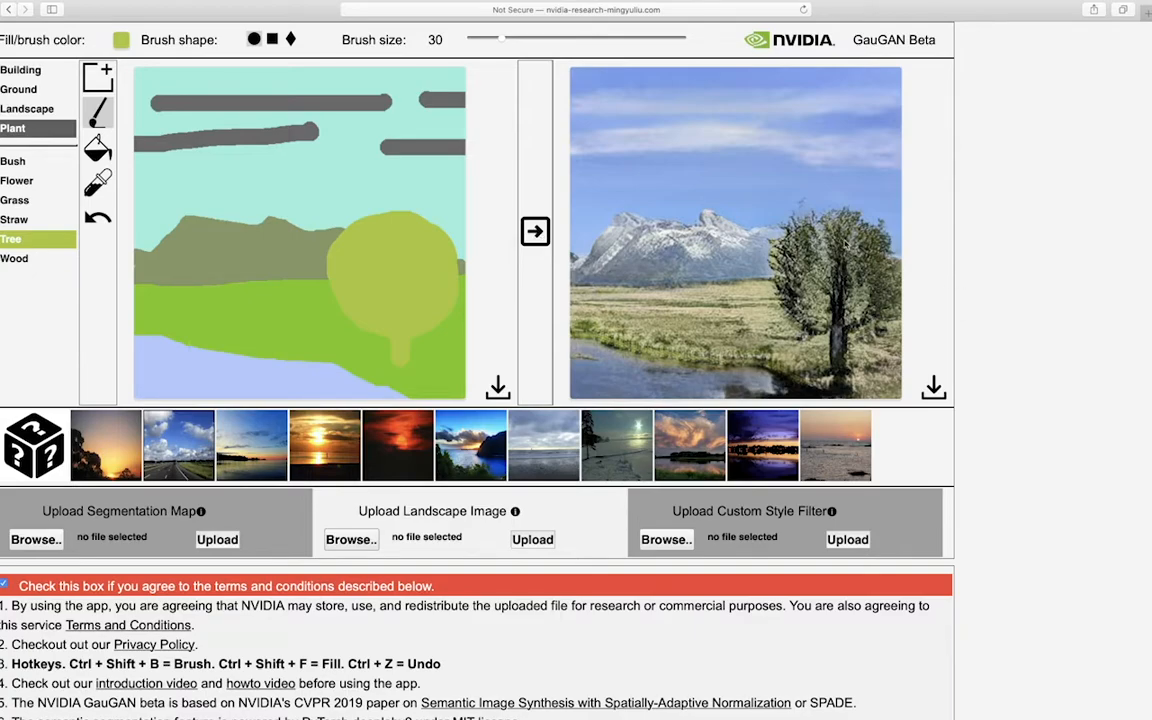
pyautogui.moveTo(644, 282)
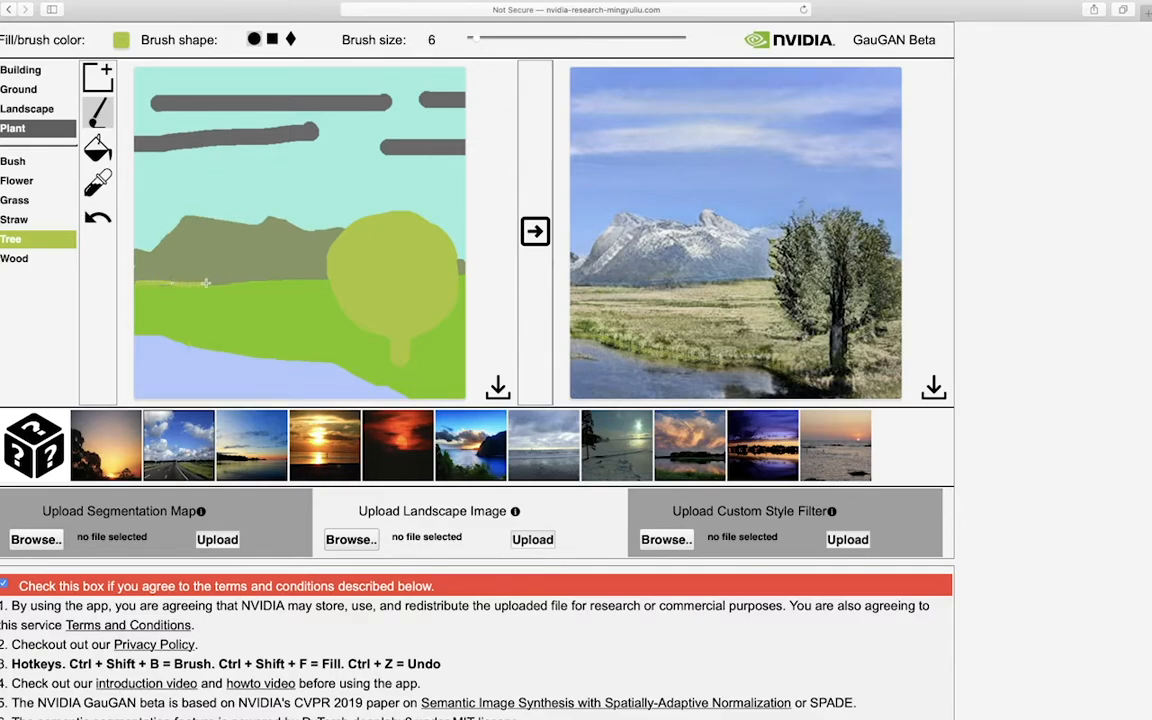
# Enlarge the painting brush to size 18
pyautogui.click(196, 284)
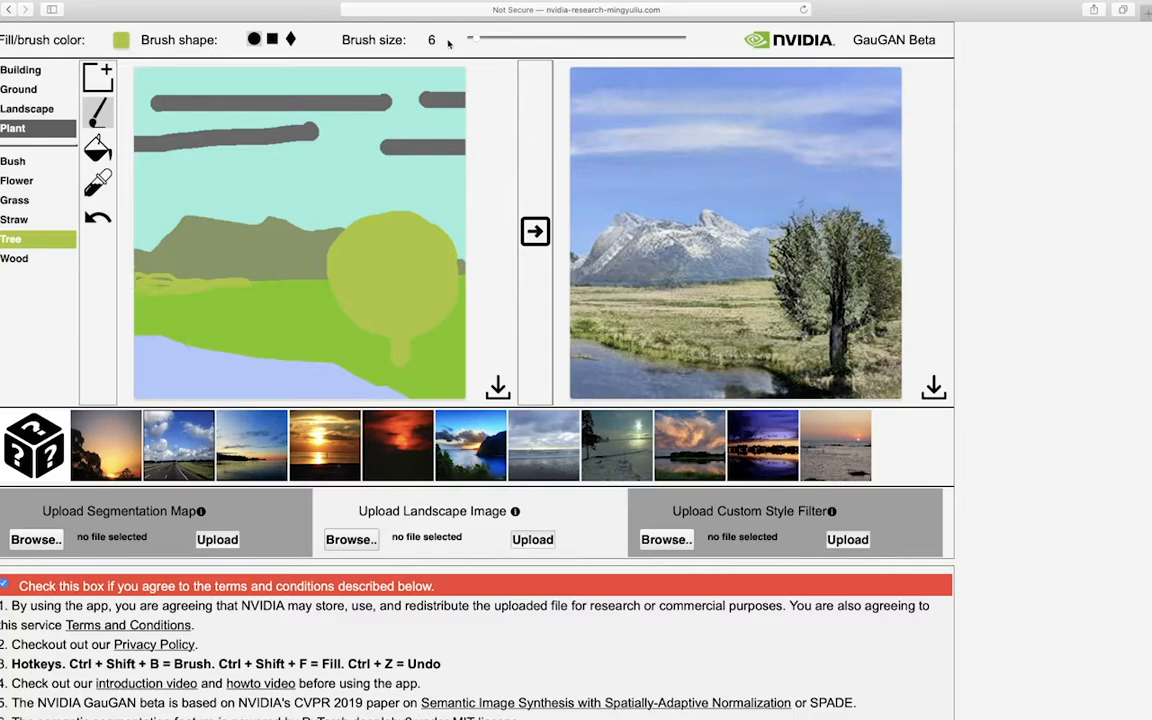
pyautogui.moveTo(472, 38); pyautogui.dragTo(476, 38)
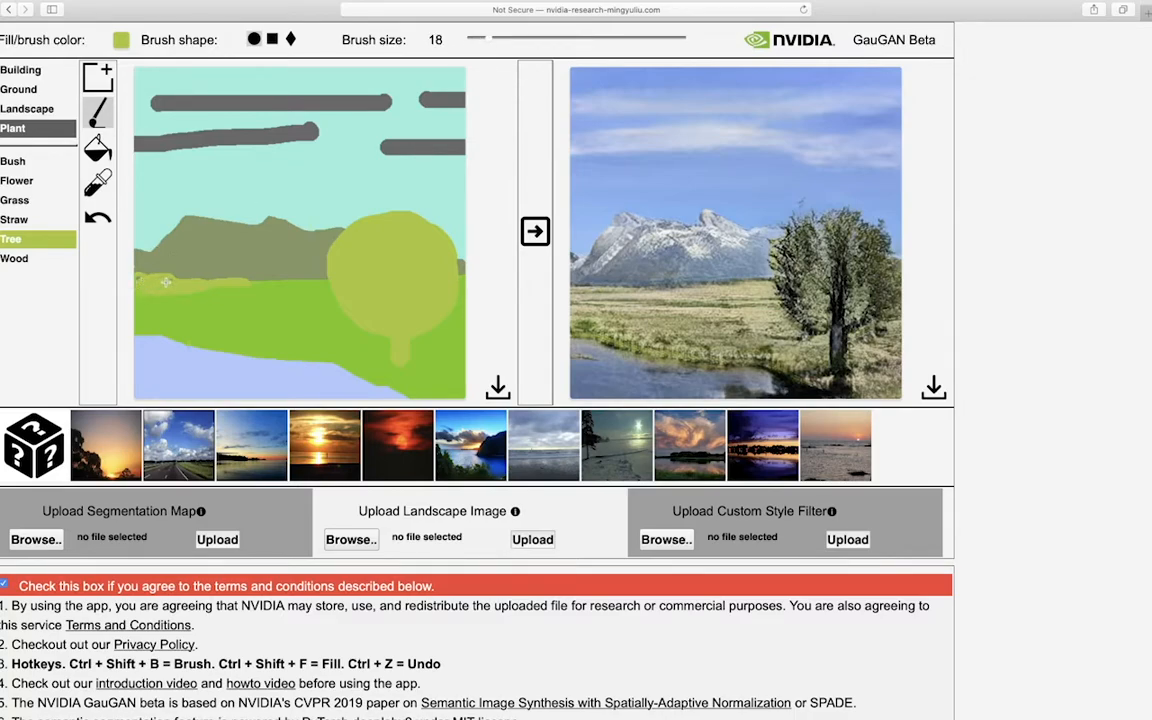
pyautogui.moveTo(496, 222)
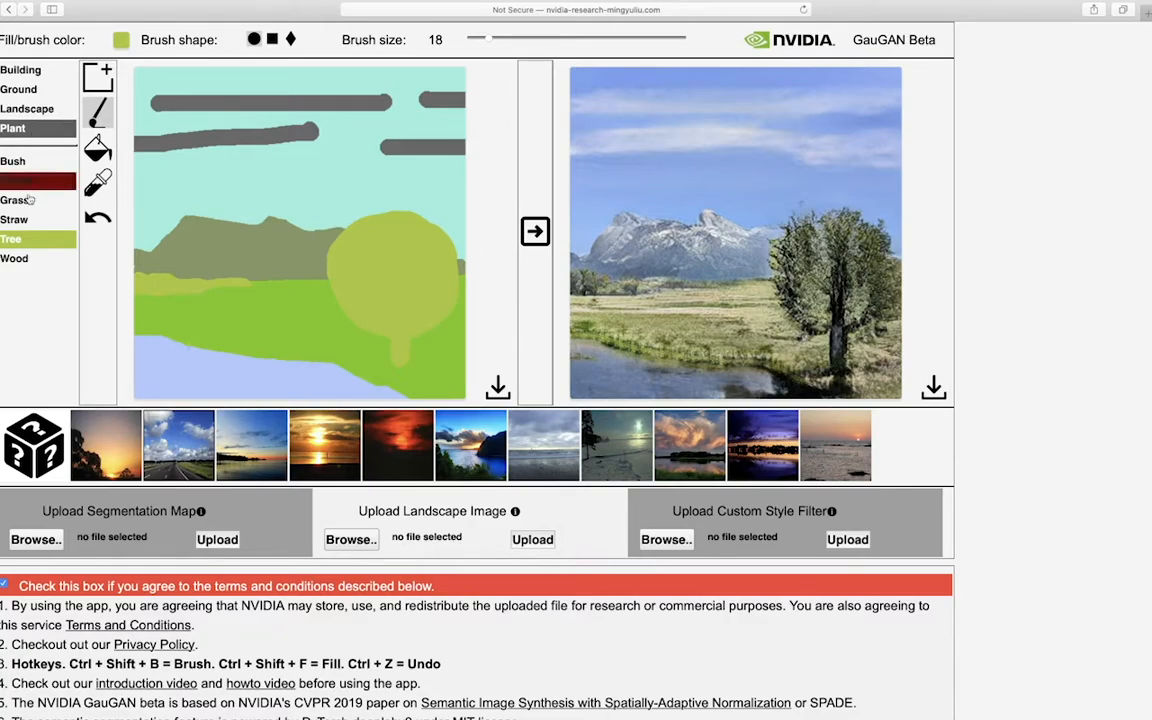
# Paint a long Flower band across the lower grass and render the flowering meadow photo
pyautogui.click(16, 180)
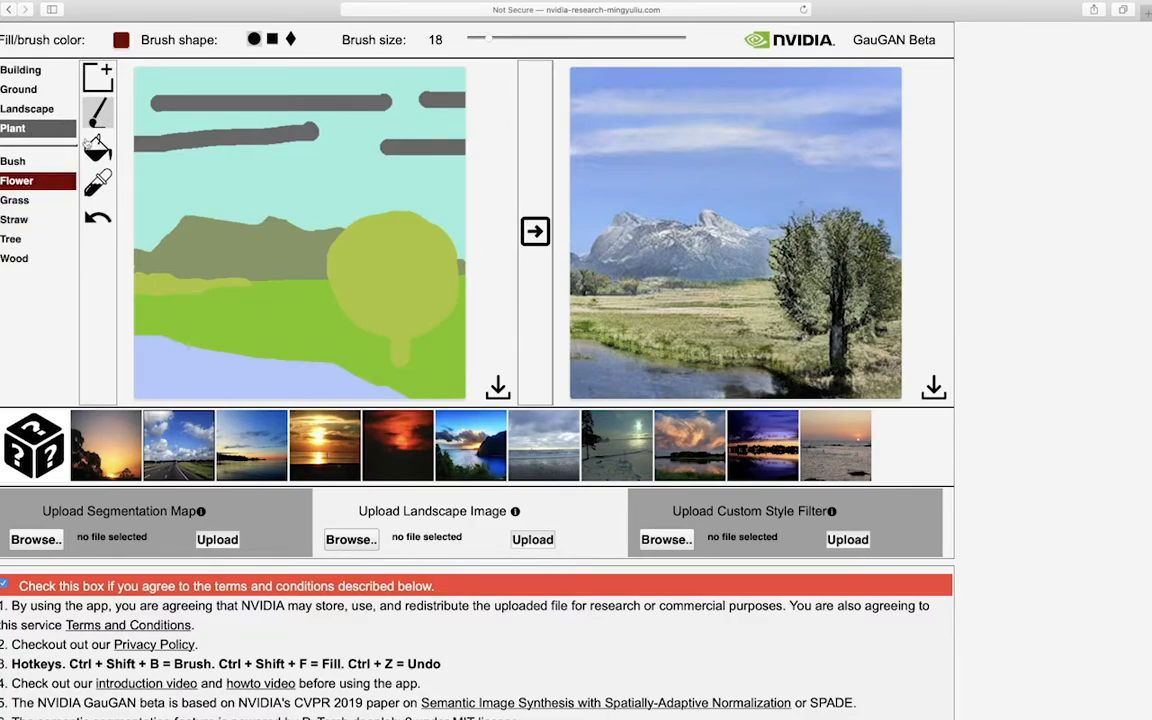
pyautogui.moveTo(160, 330); pyautogui.dragTo(210, 330)
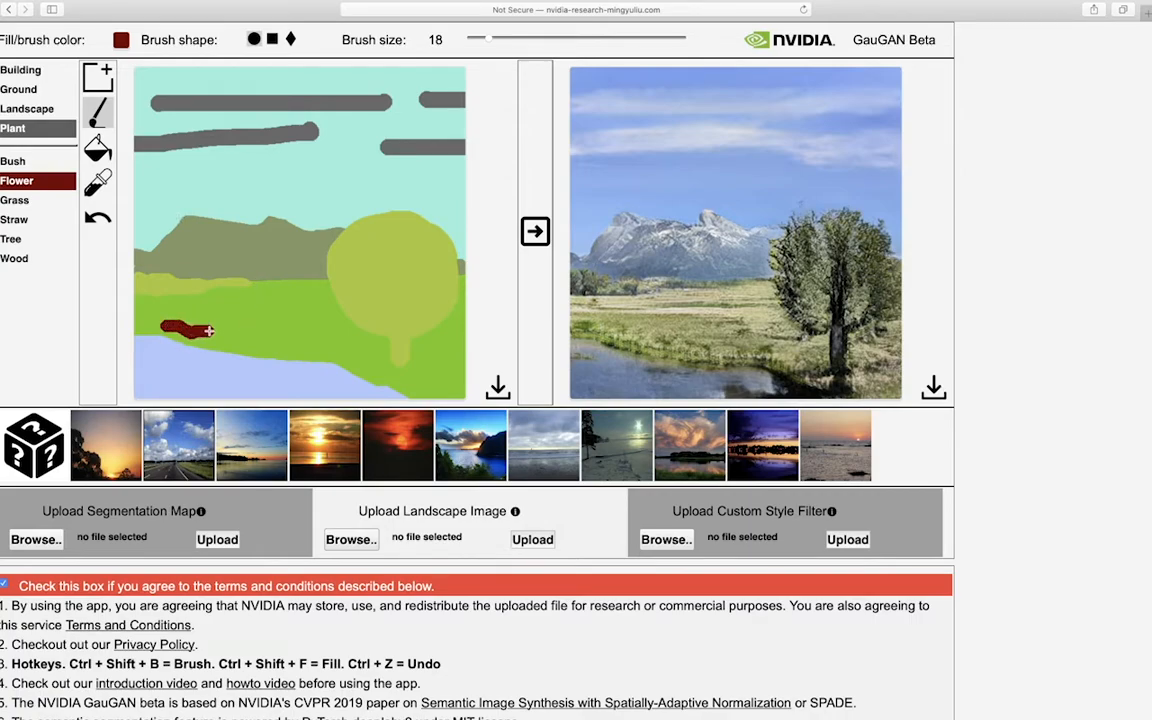
pyautogui.moveTo(196, 330); pyautogui.dragTo(348, 344)
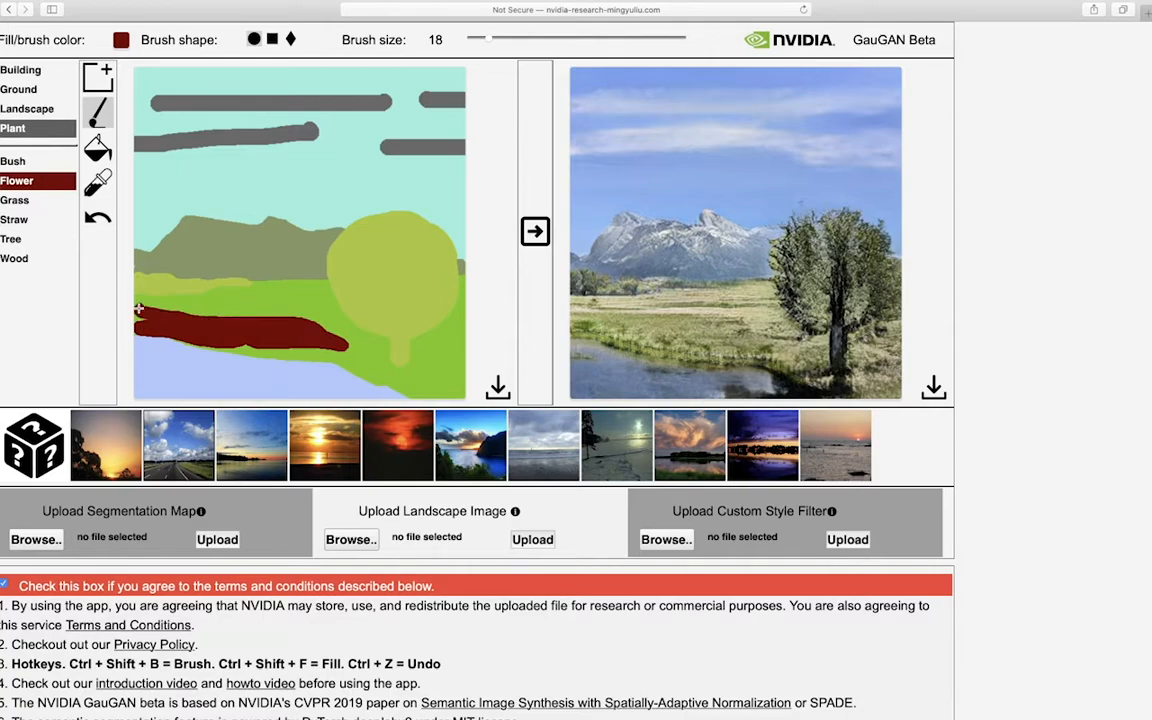
pyautogui.moveTo(140, 310); pyautogui.dragTo(296, 308)
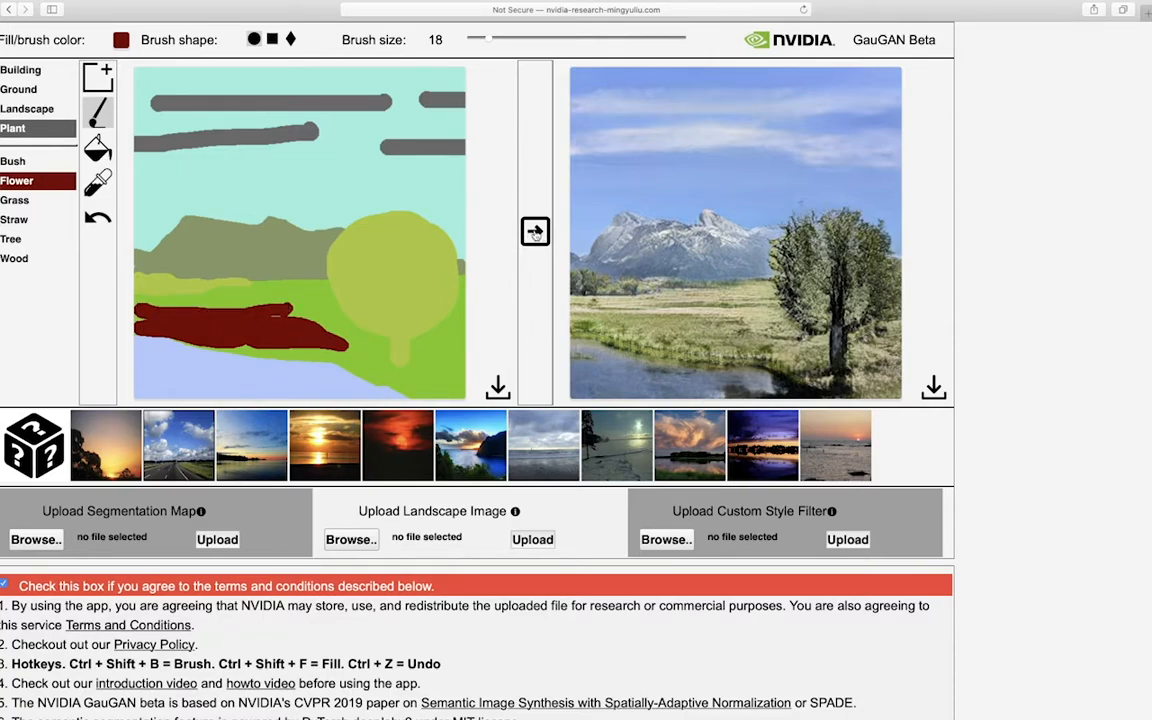
pyautogui.click(536, 232)
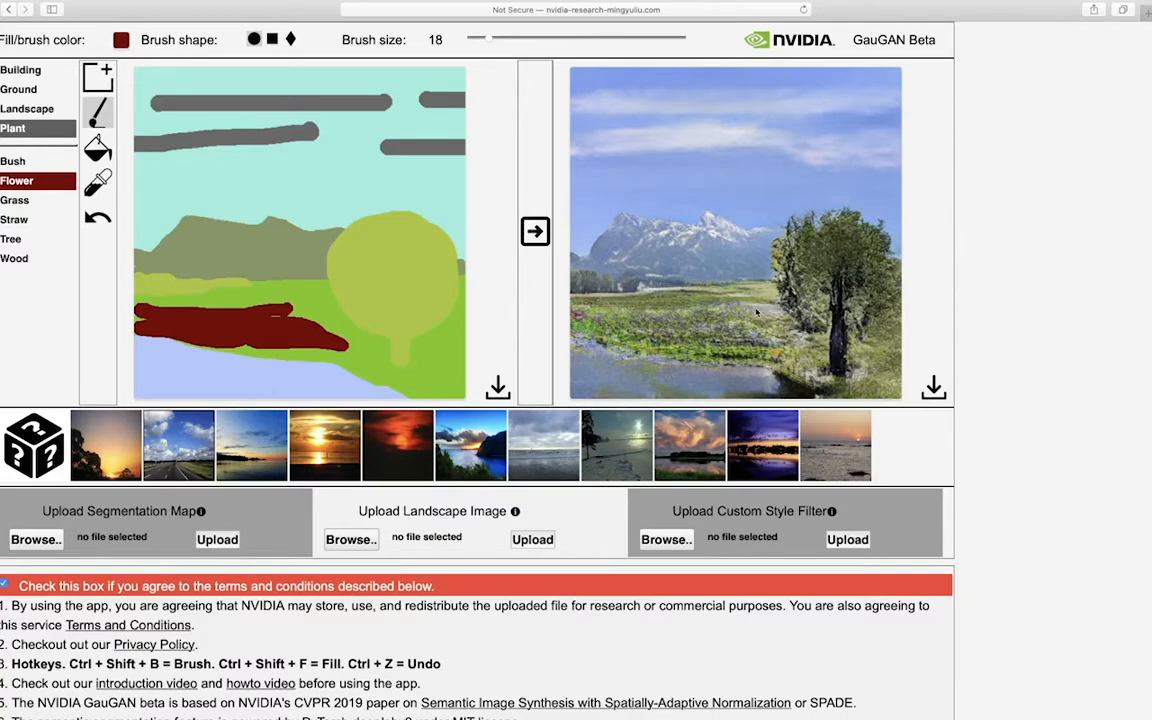
pyautogui.moveTo(480, 206)
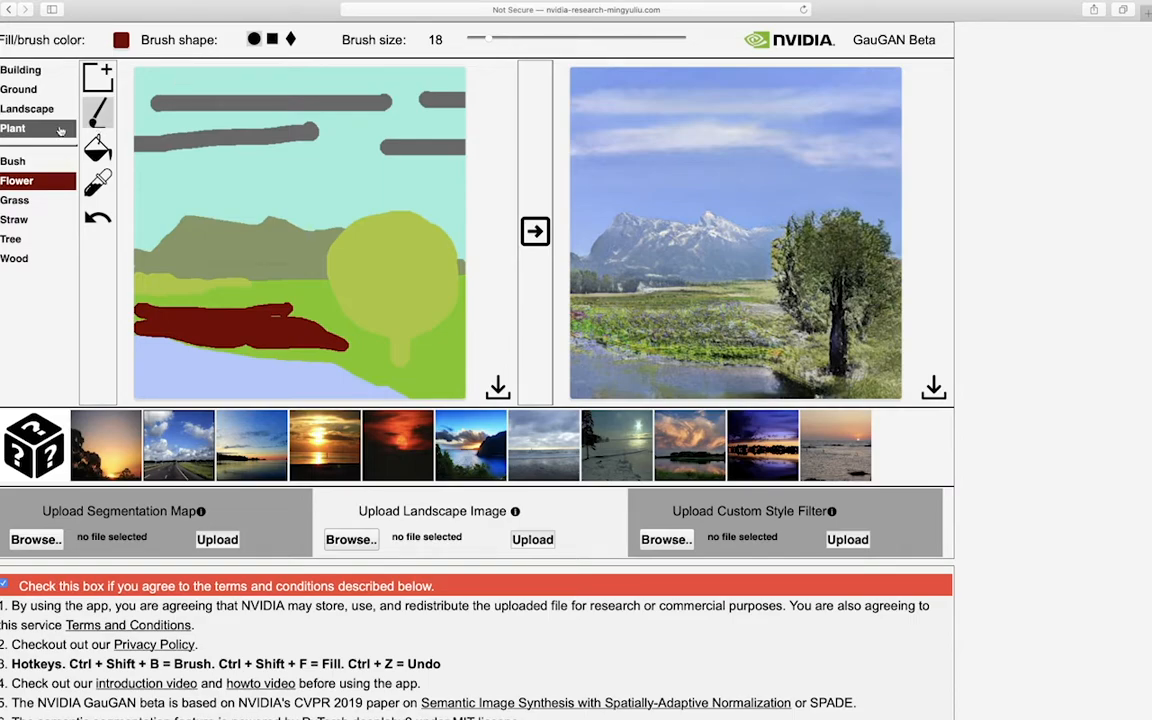
# Browse the Ground, Building and Landscape categories and make Building > Fence the painting label
pyautogui.click(20, 88)
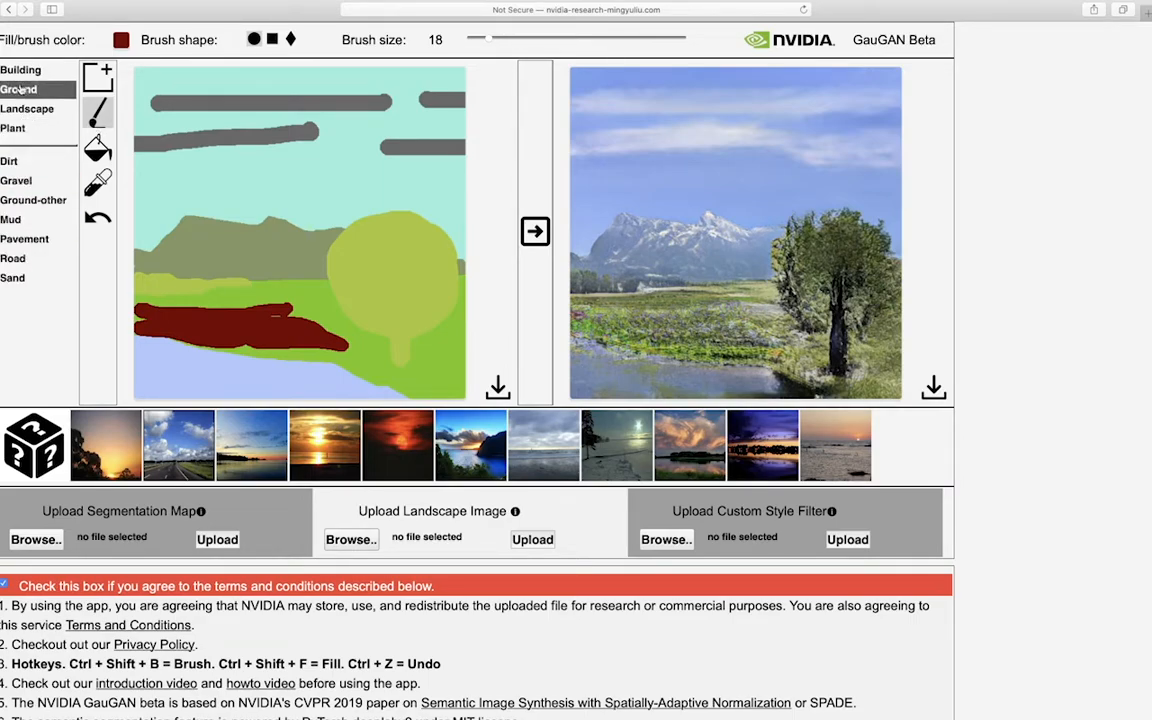
pyautogui.click(20, 68)
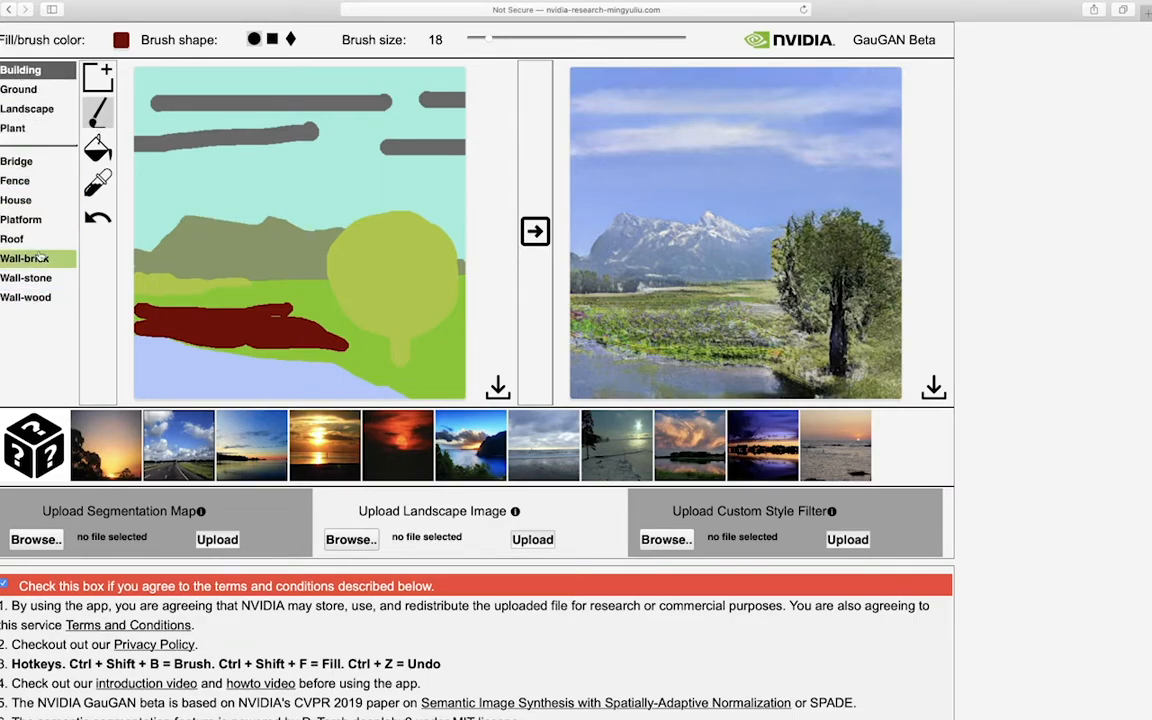
pyautogui.click(16, 180)
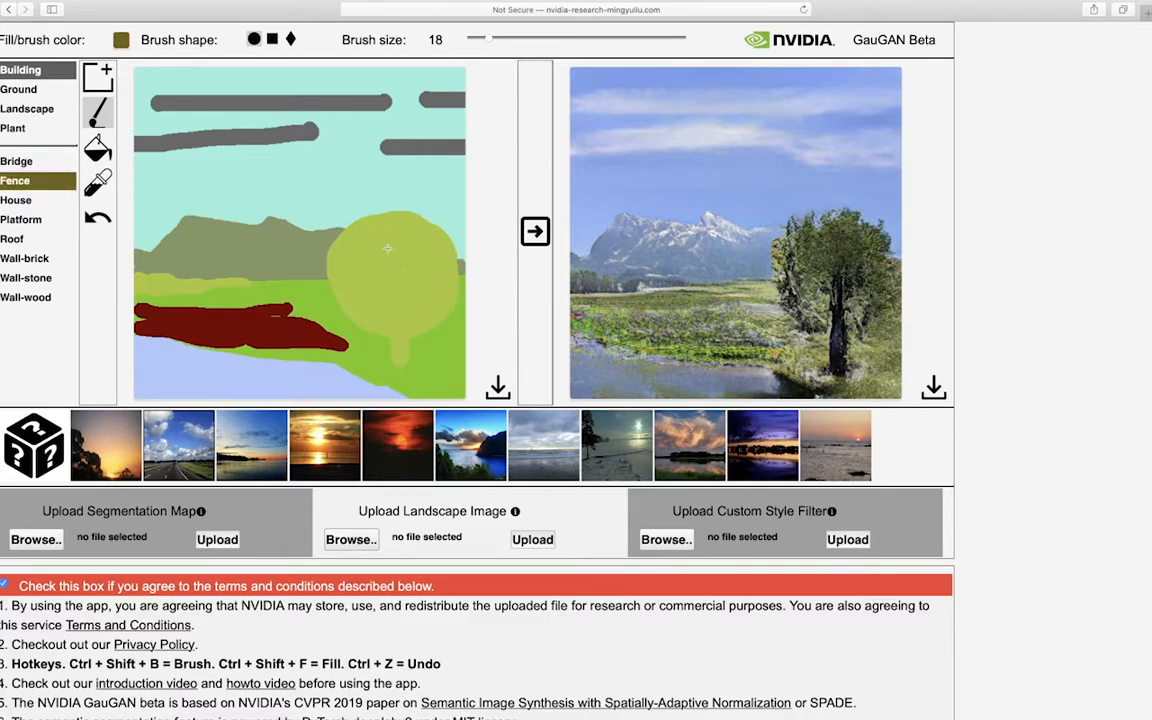
pyautogui.click(34, 108)
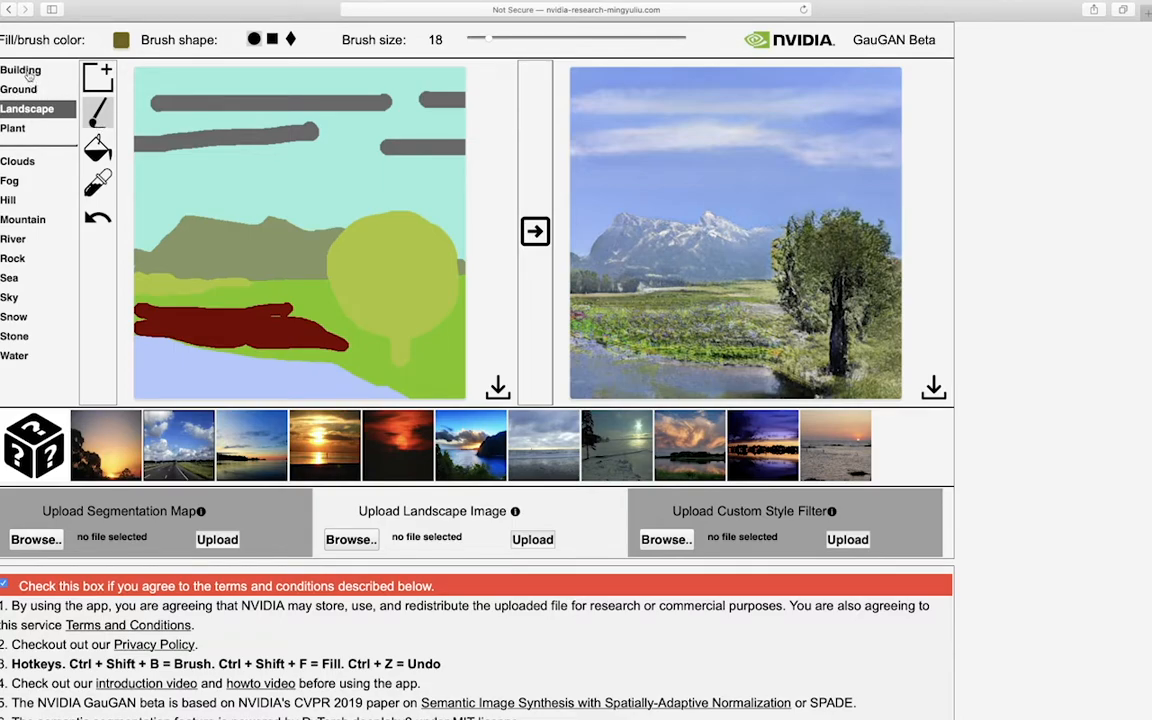
pyautogui.click(20, 70)
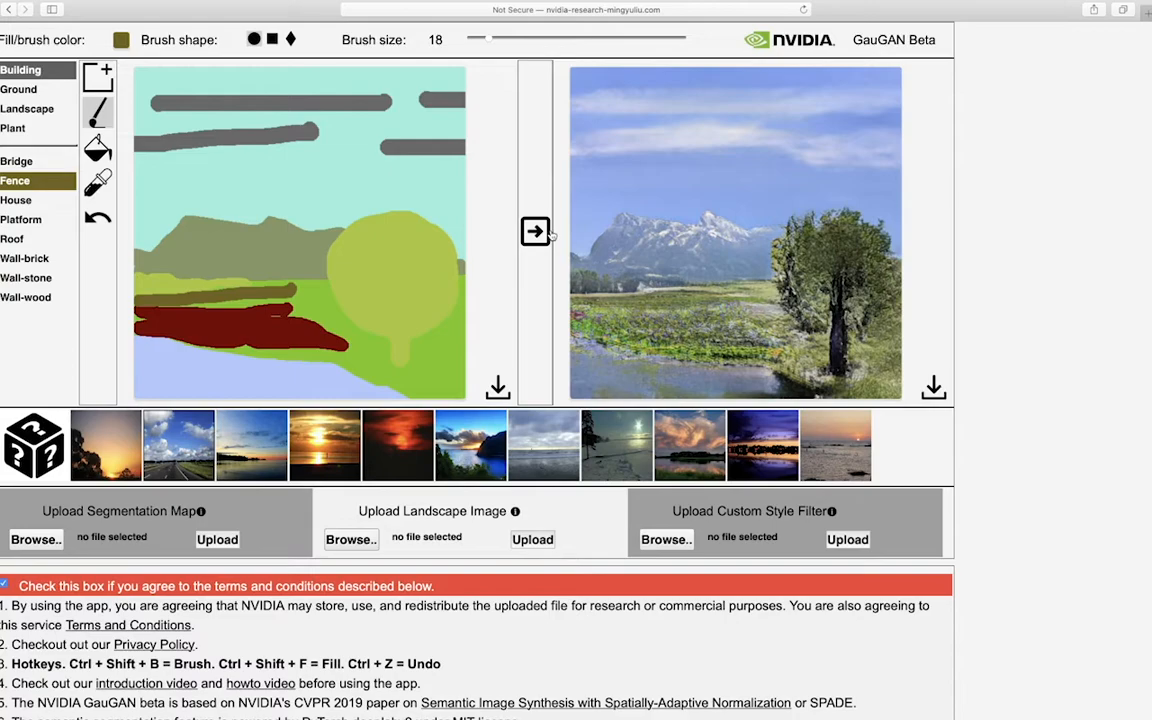
# Re-render the landscape photo from the unchanged map, then look over the plant labels
pyautogui.click(536, 232)
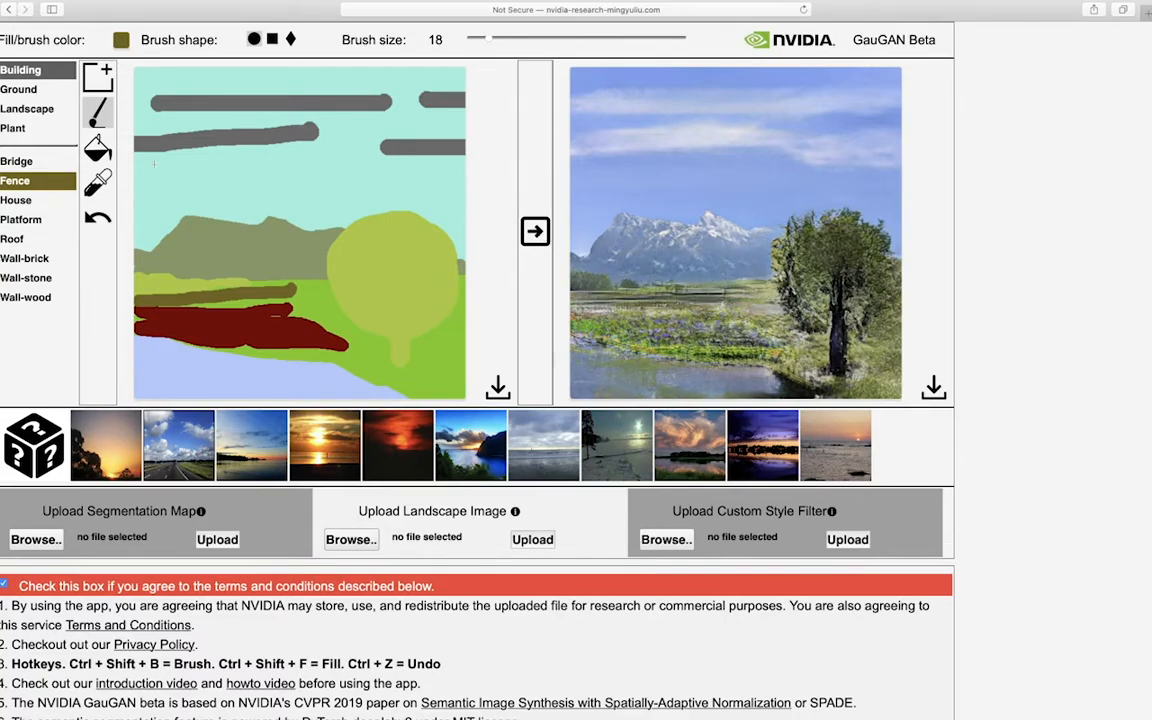
pyautogui.click(24, 238)
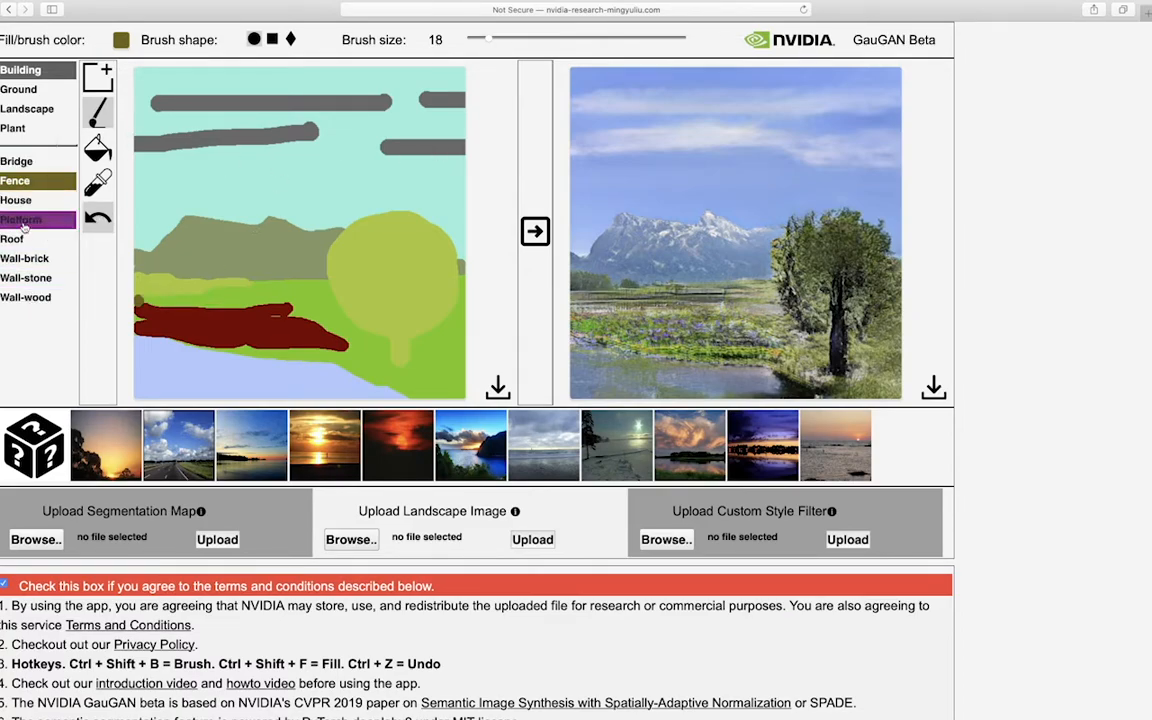
pyautogui.click(12, 128)
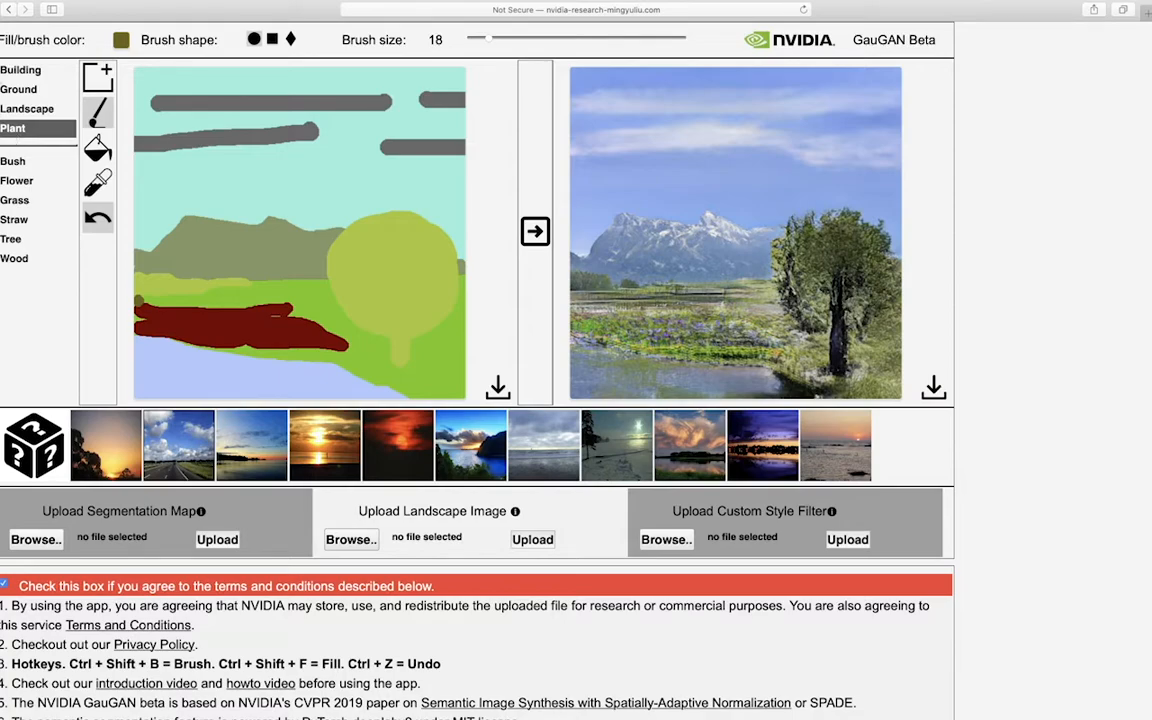
# Paint a small Snow patch at the left end of the flower band and re-render the photo
pyautogui.click(18, 88)
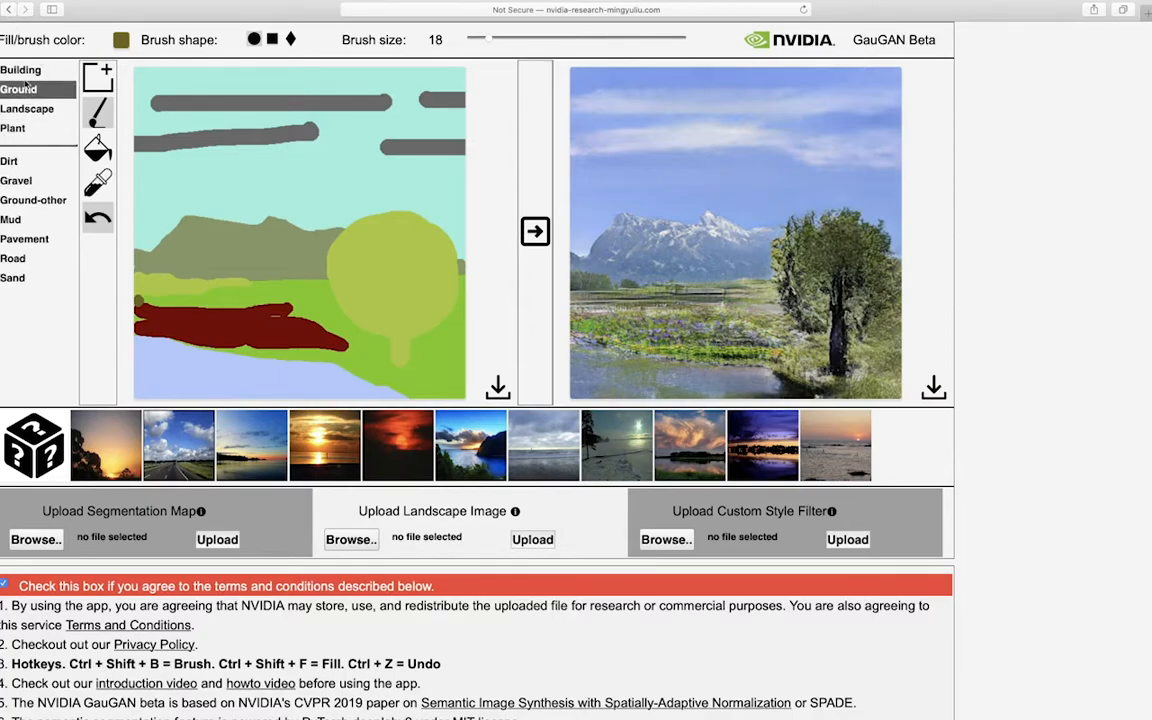
pyautogui.click(28, 108)
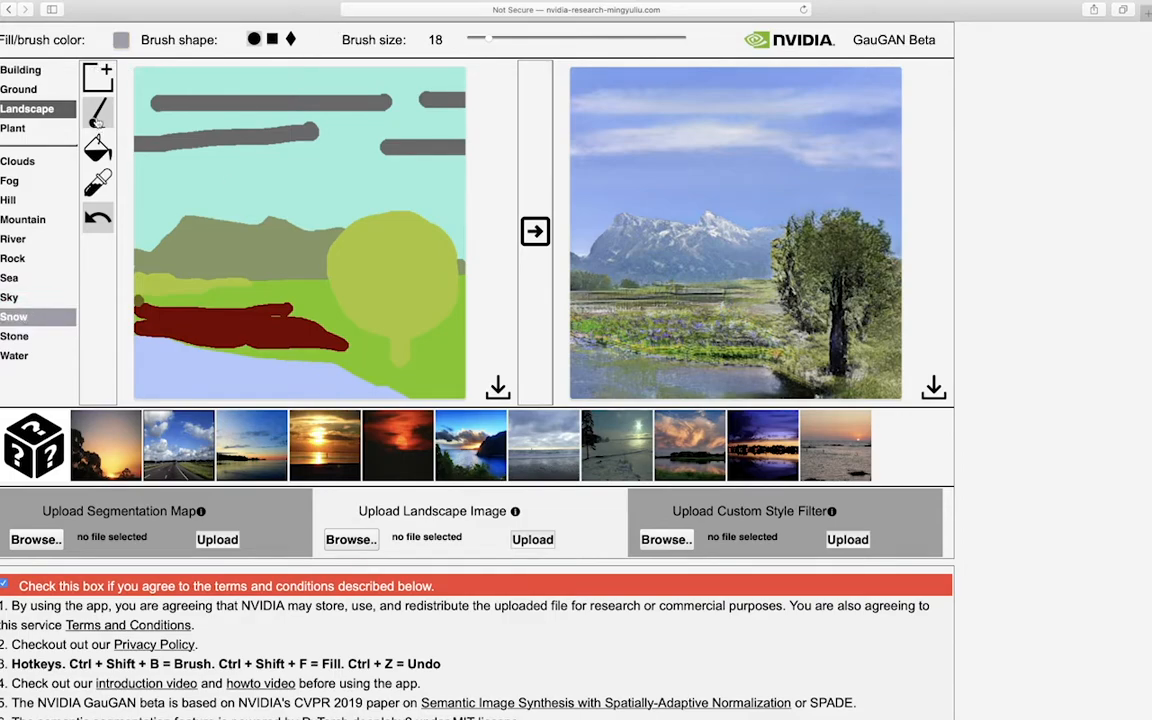
pyautogui.moveTo(150, 318); pyautogui.dragTo(360, 320)
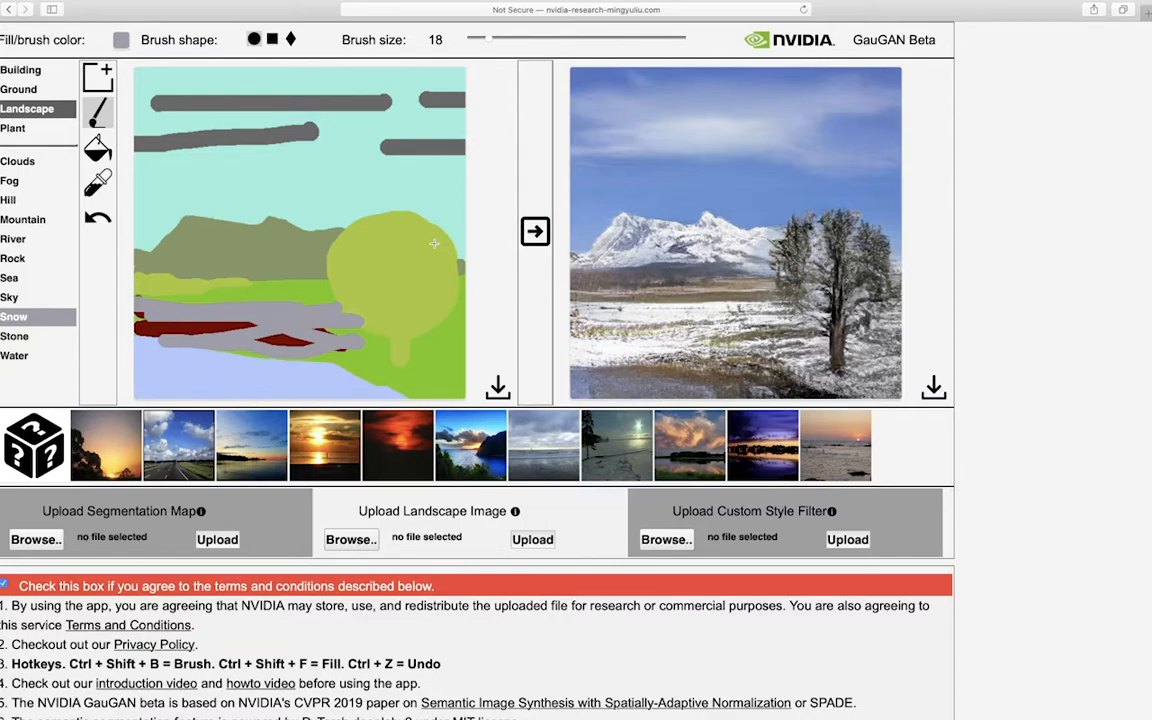
pyautogui.moveTo(328, 260)
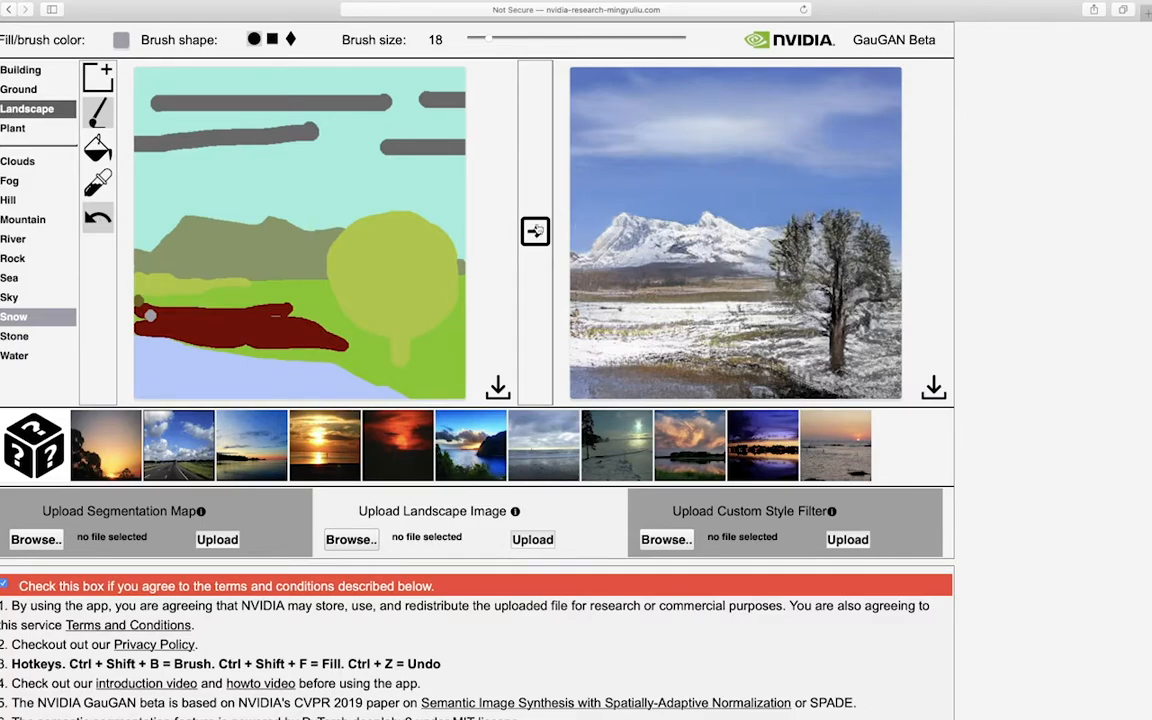
pyautogui.click(536, 232)
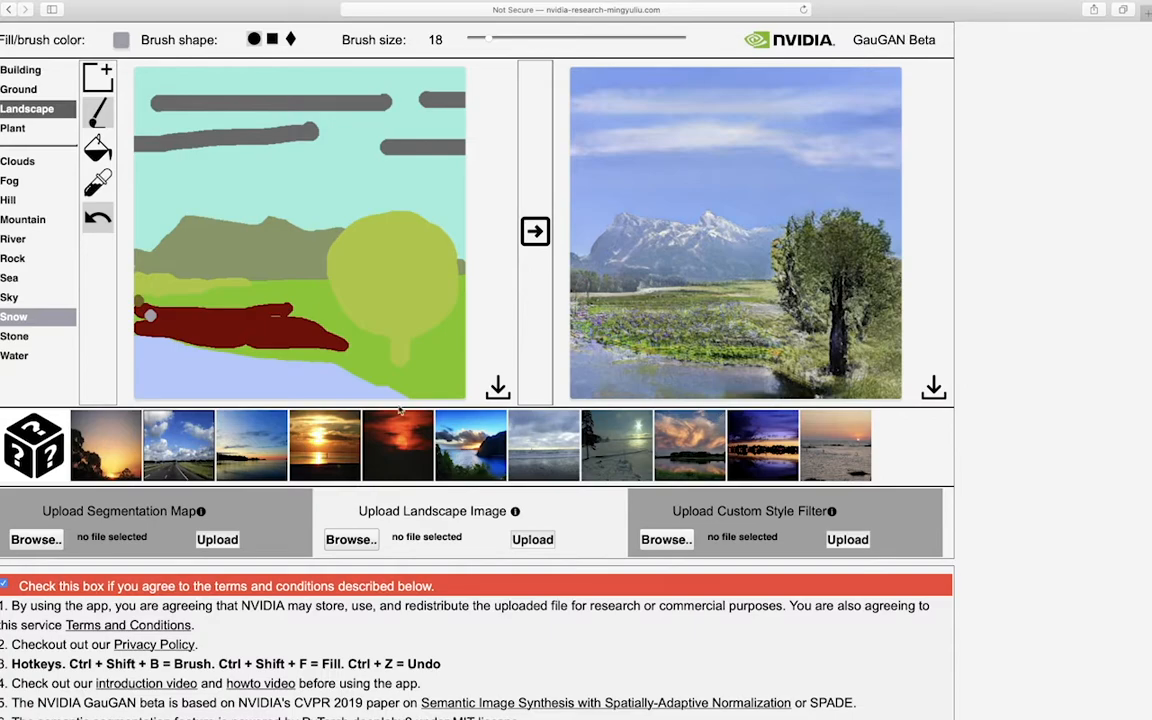
# Apply a sunset style, then switch to the pink sunset style for the output landscape
pyautogui.click(398, 444)
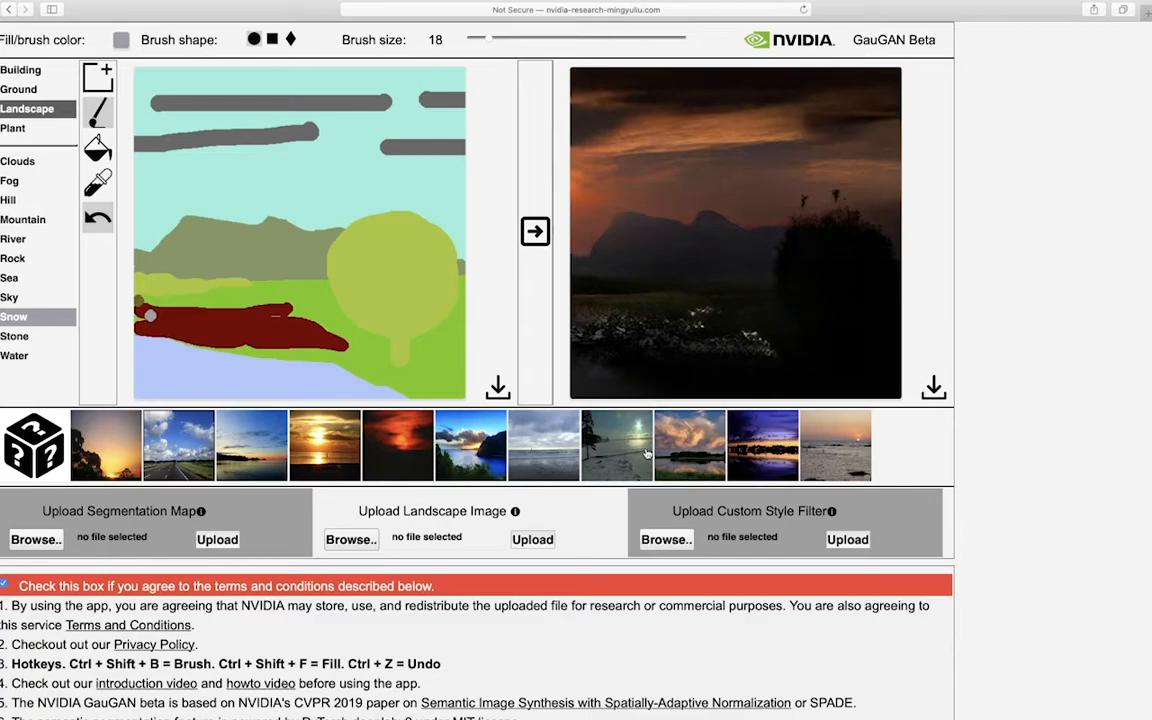
pyautogui.click(690, 444)
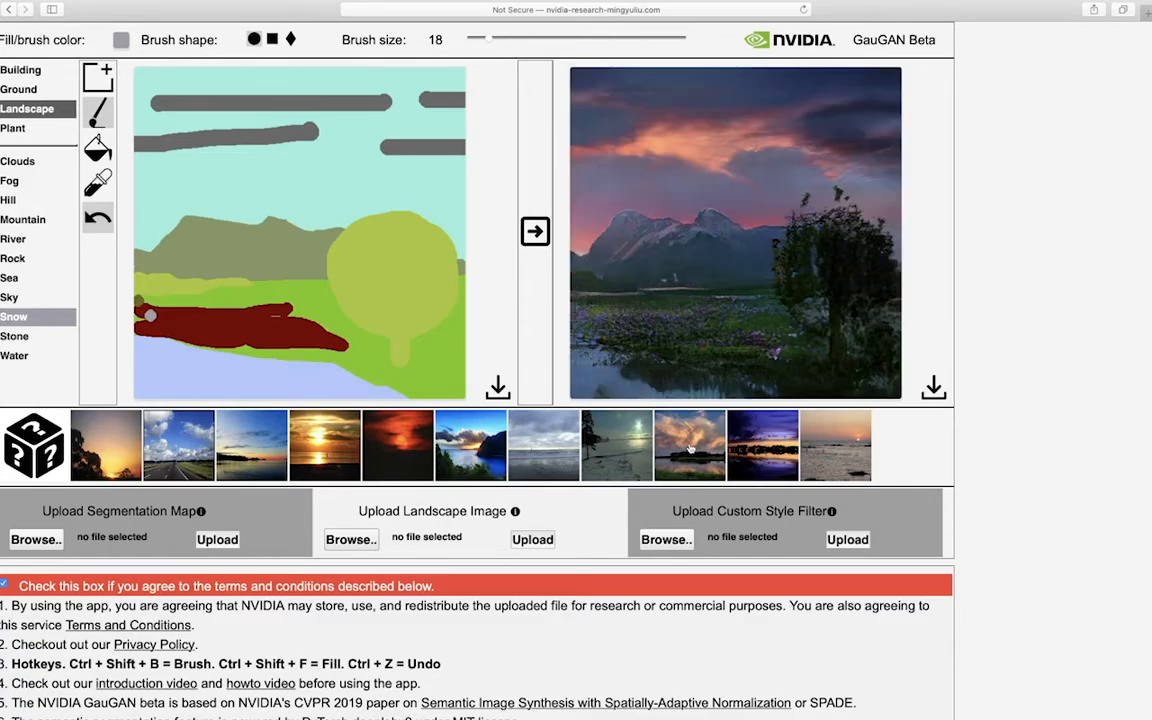
pyautogui.moveTo(656, 446)
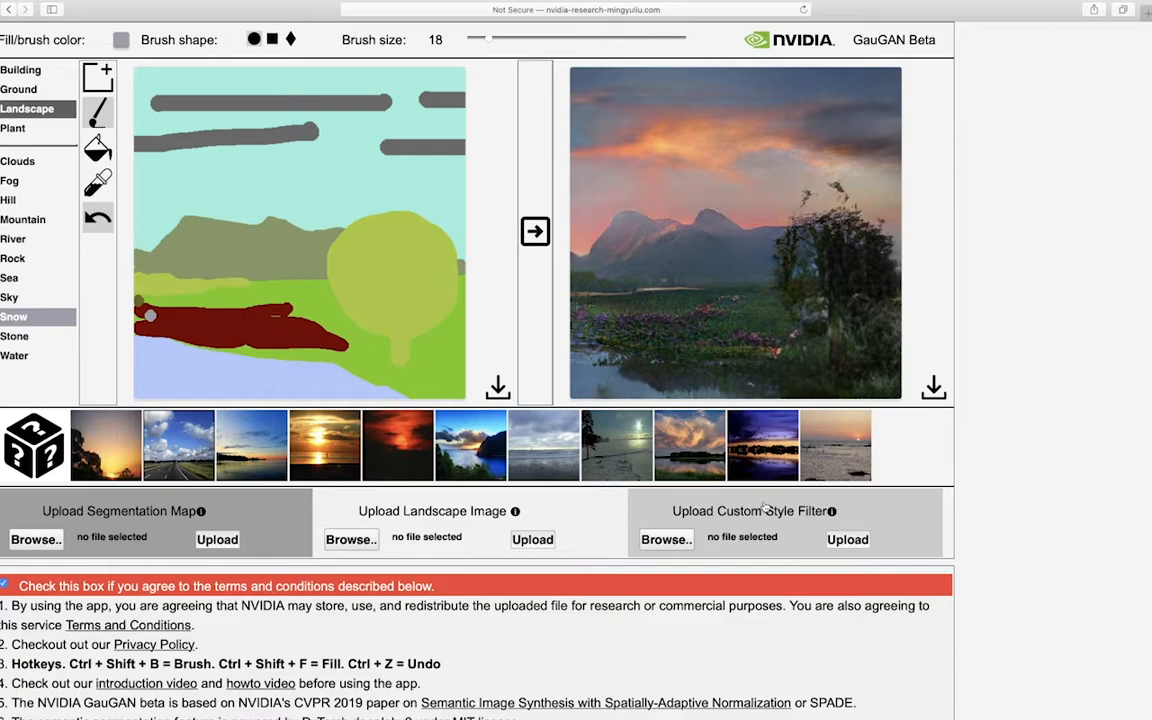
pyautogui.moveTo(712, 524)
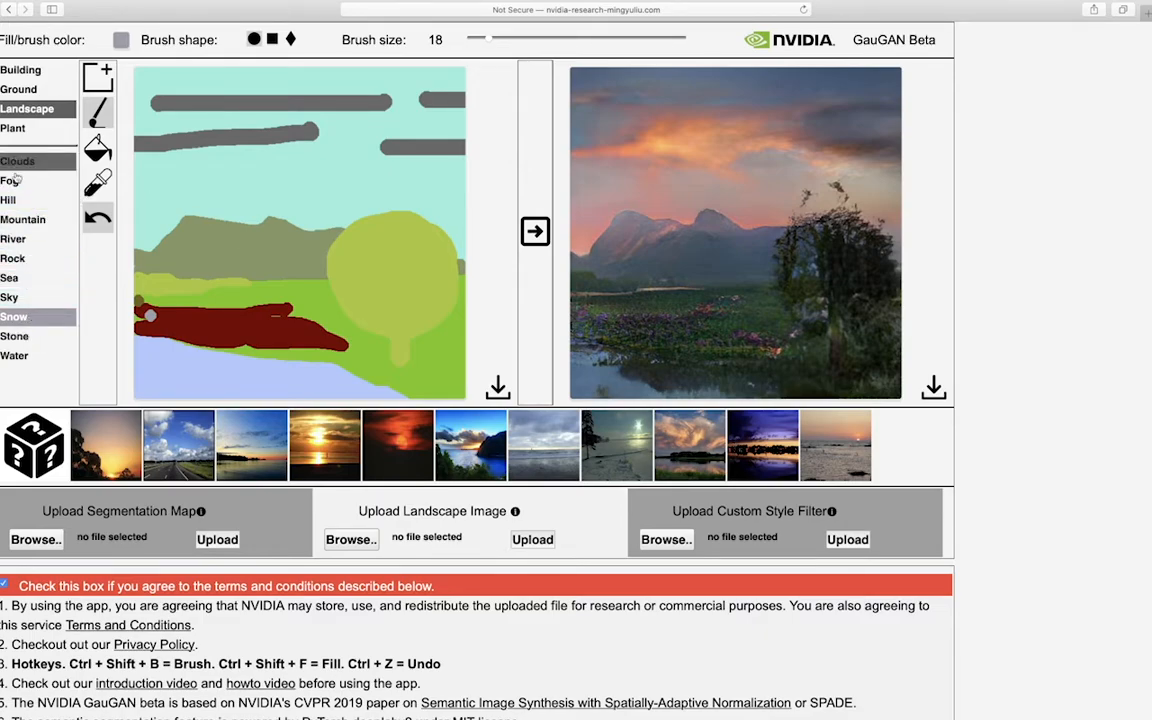
pyautogui.click(18, 88)
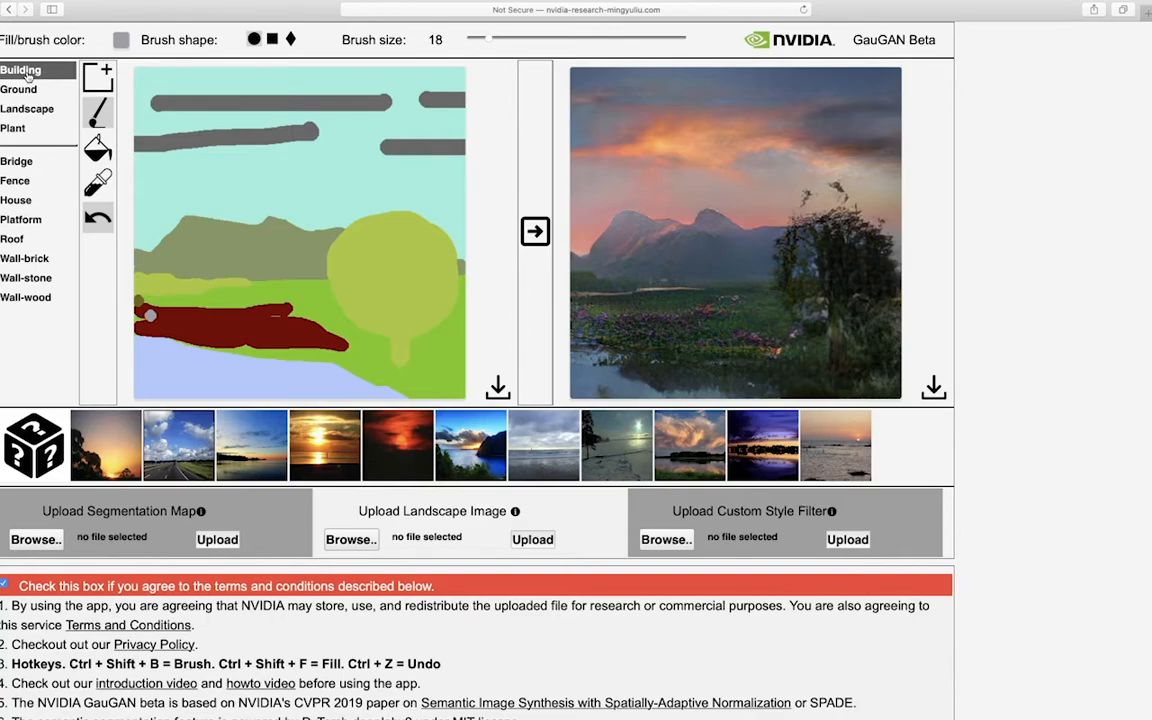
pyautogui.moveTo(984, 284)
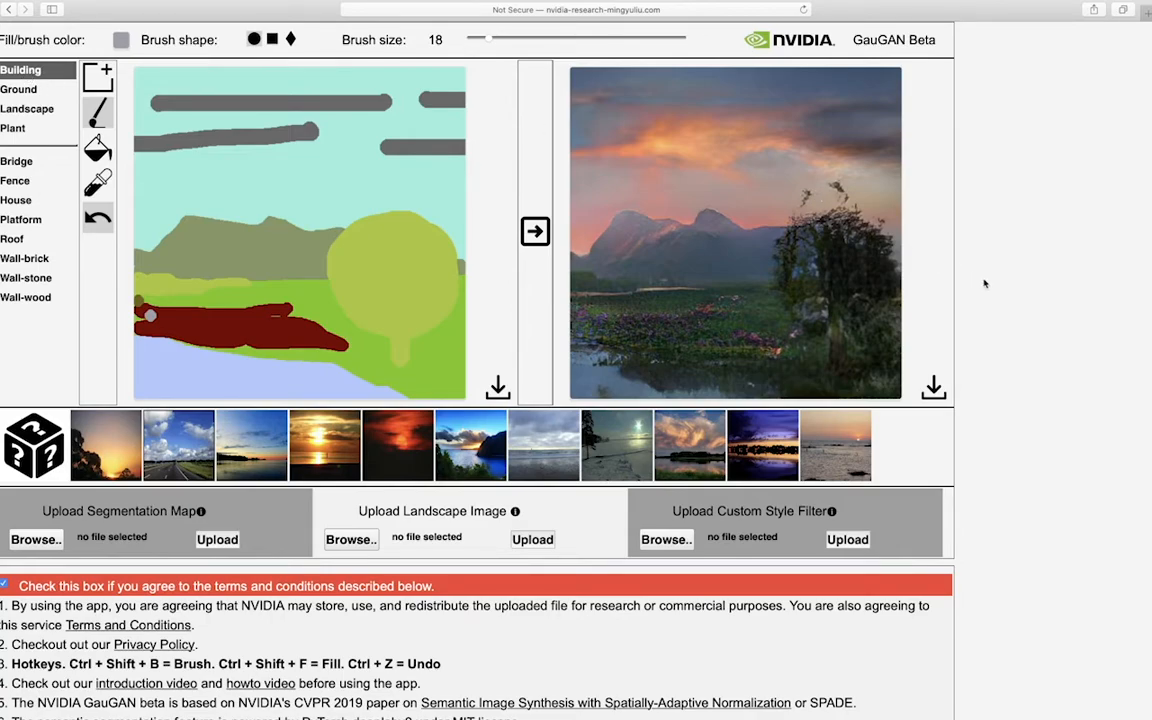
pyautogui.moveTo(952, 196)
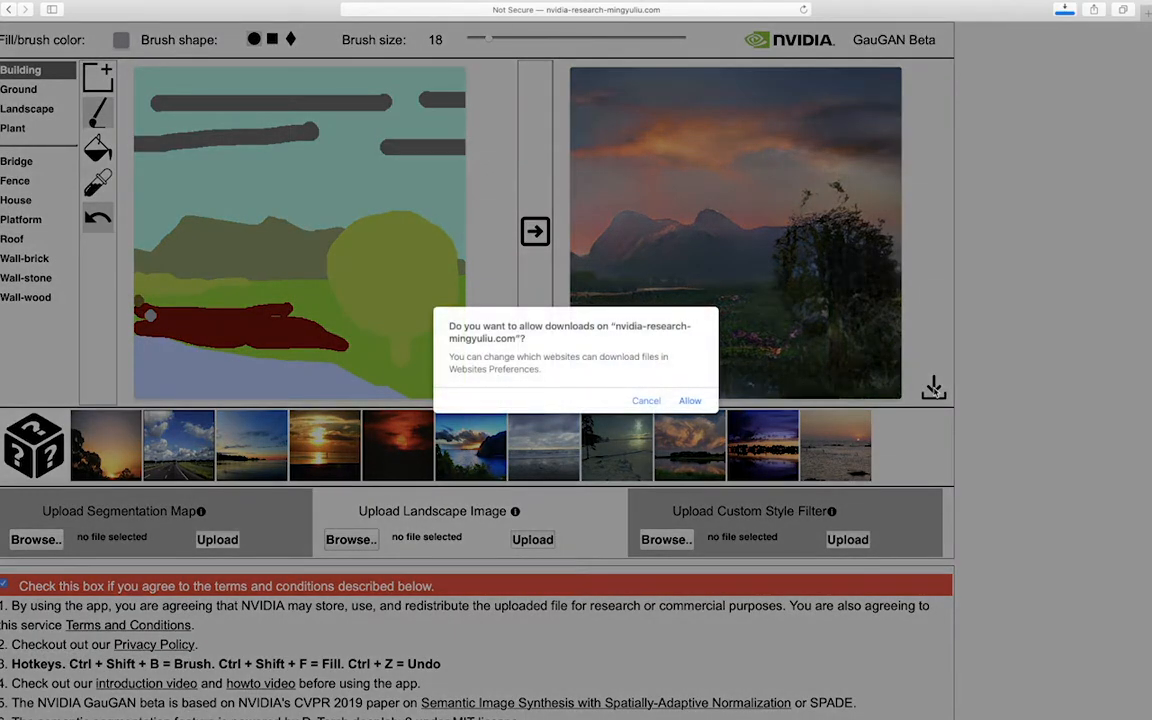
# Allow the browser to download the sunset-styled landscape image
pyautogui.click(646, 400)
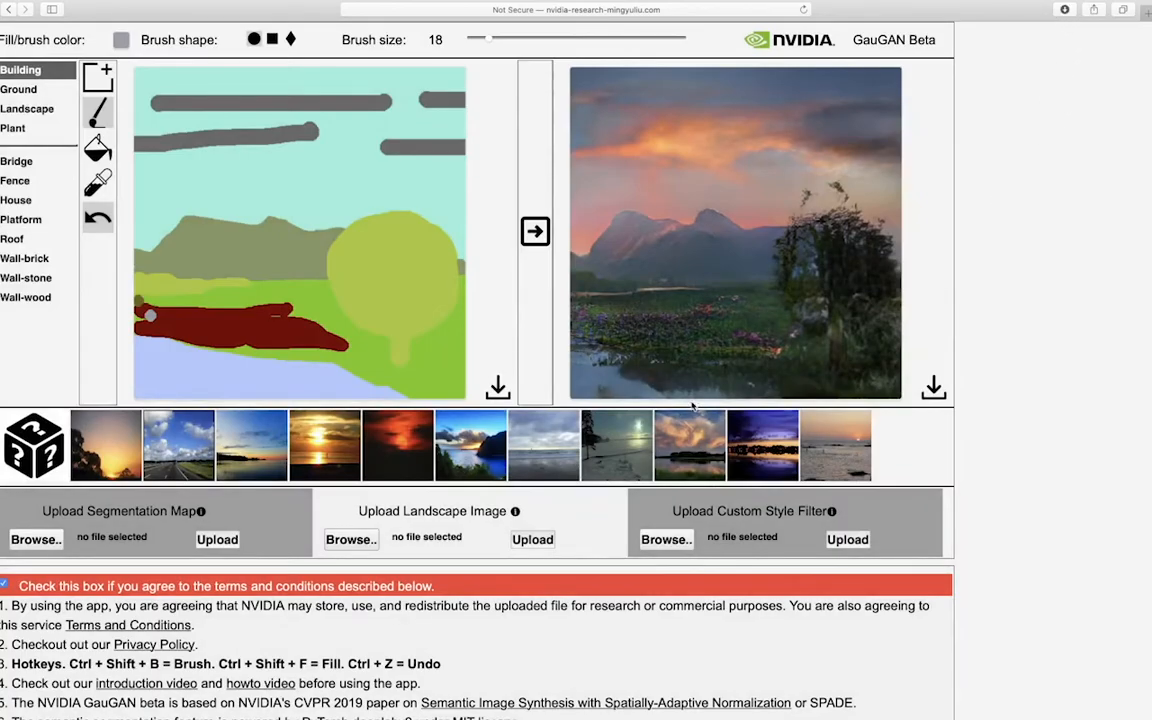